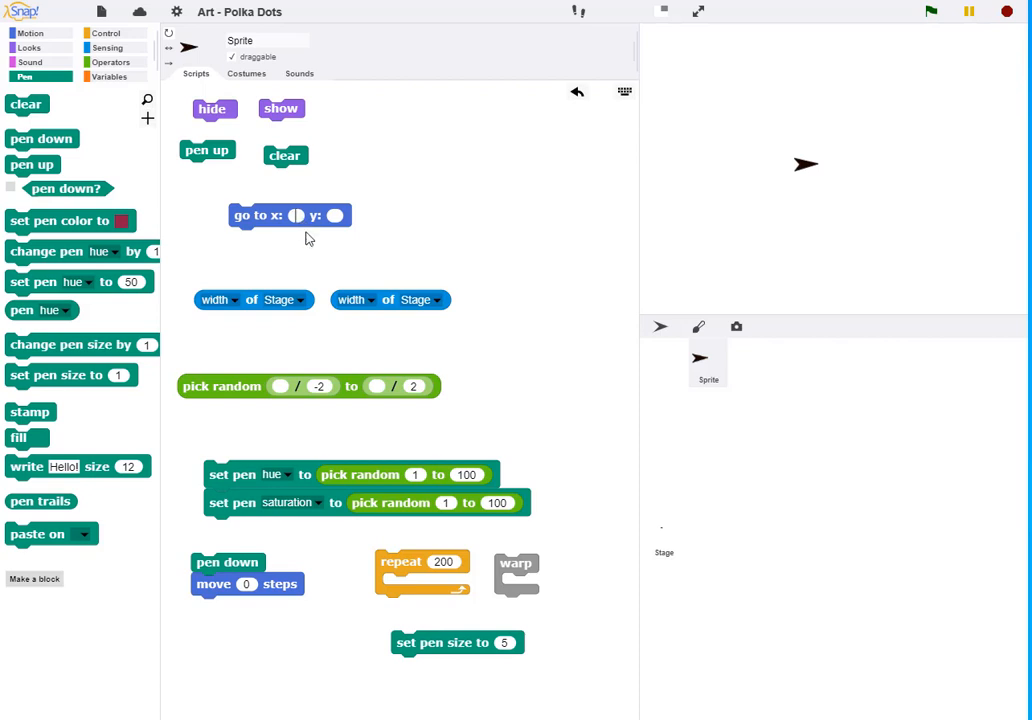
Run go to at x 100, y 100, then change both values to -100, -100
type("100")
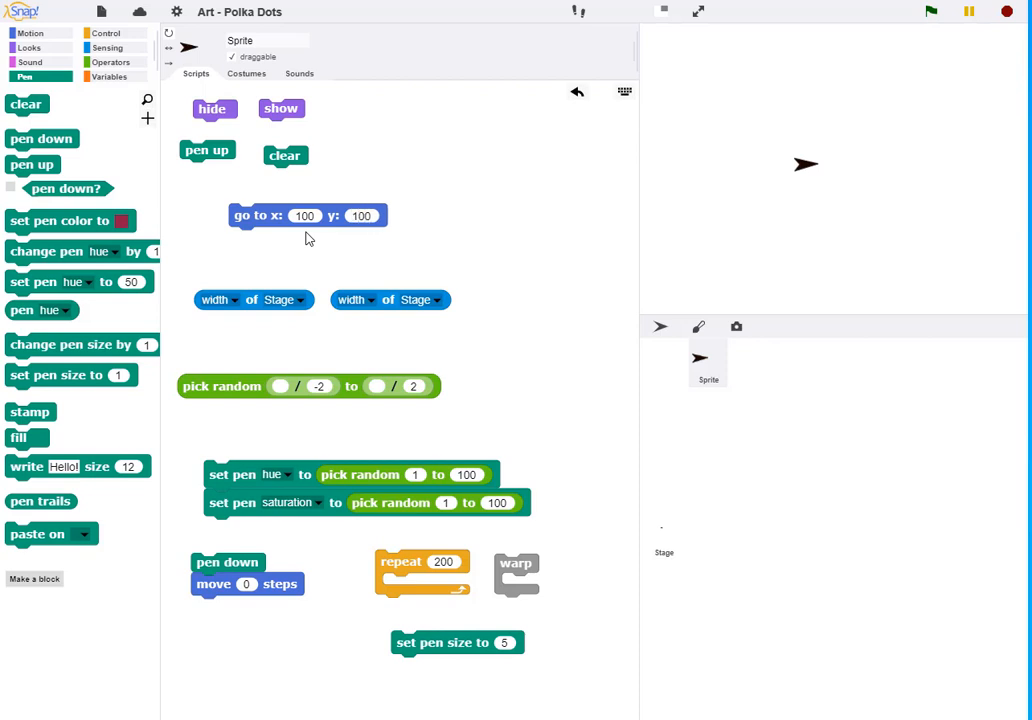
left_click(256, 216)
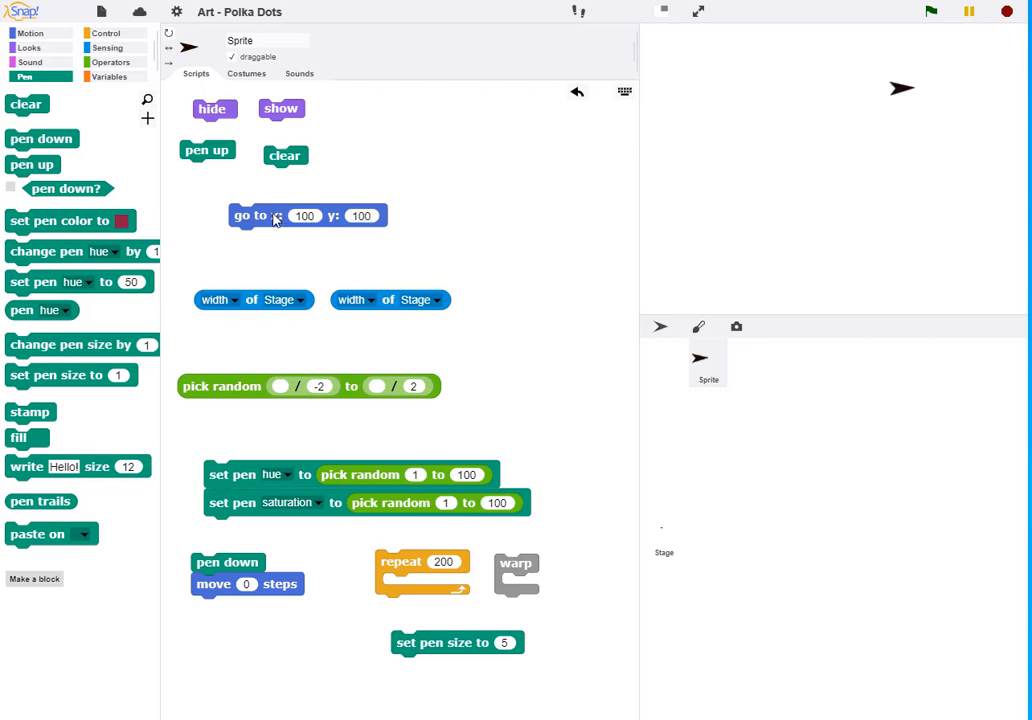
left_click(304, 216)
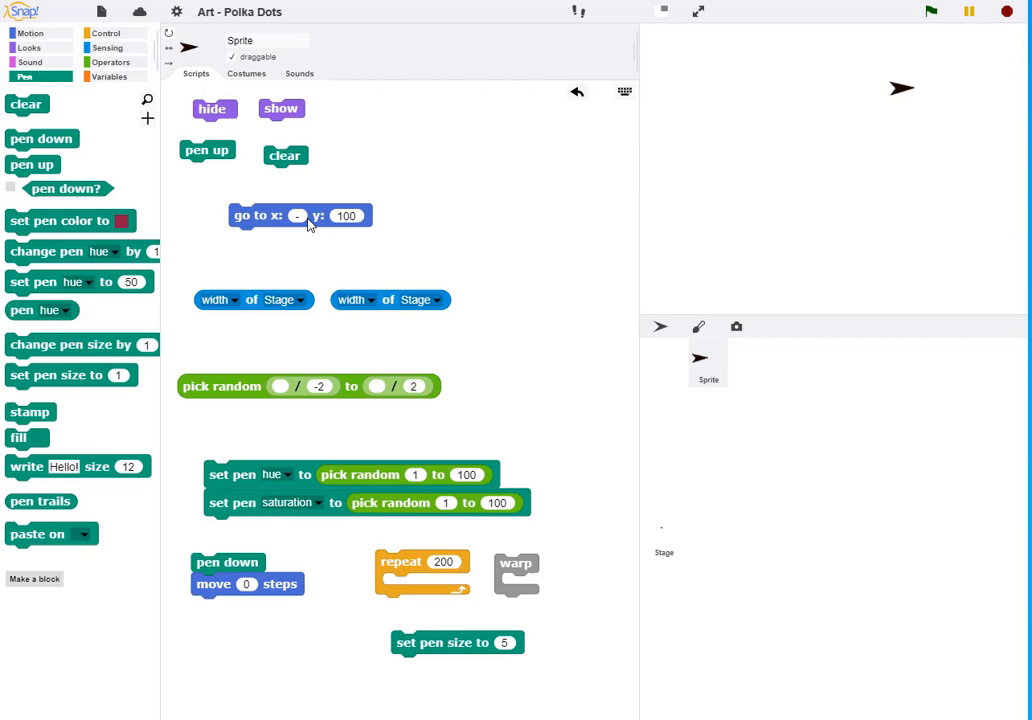
type("-100")
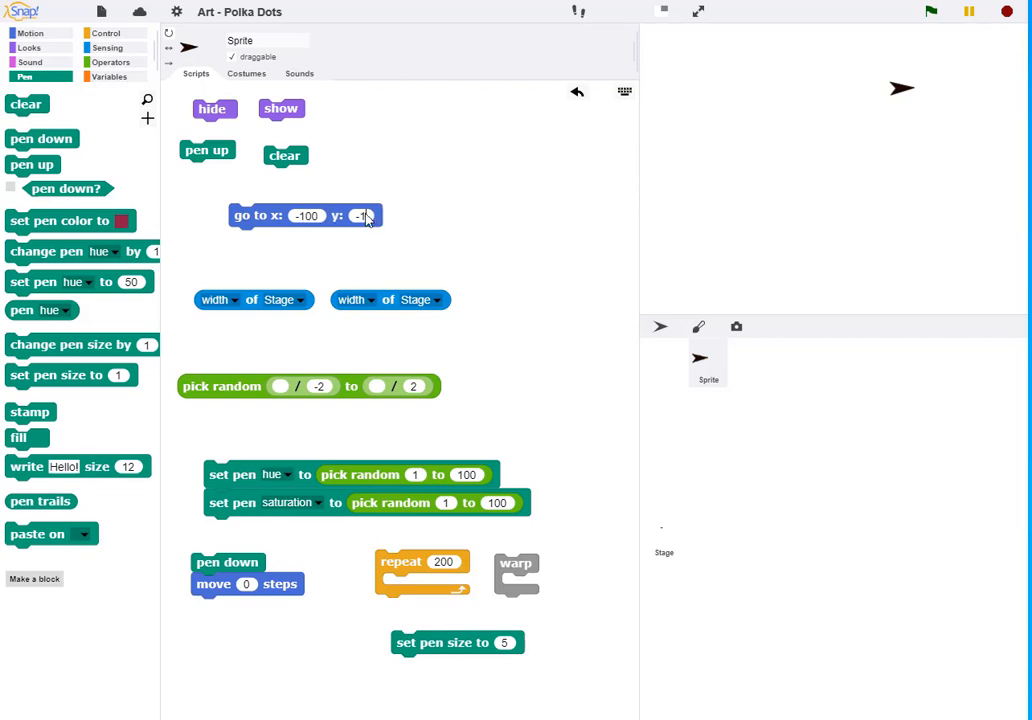
type("-100")
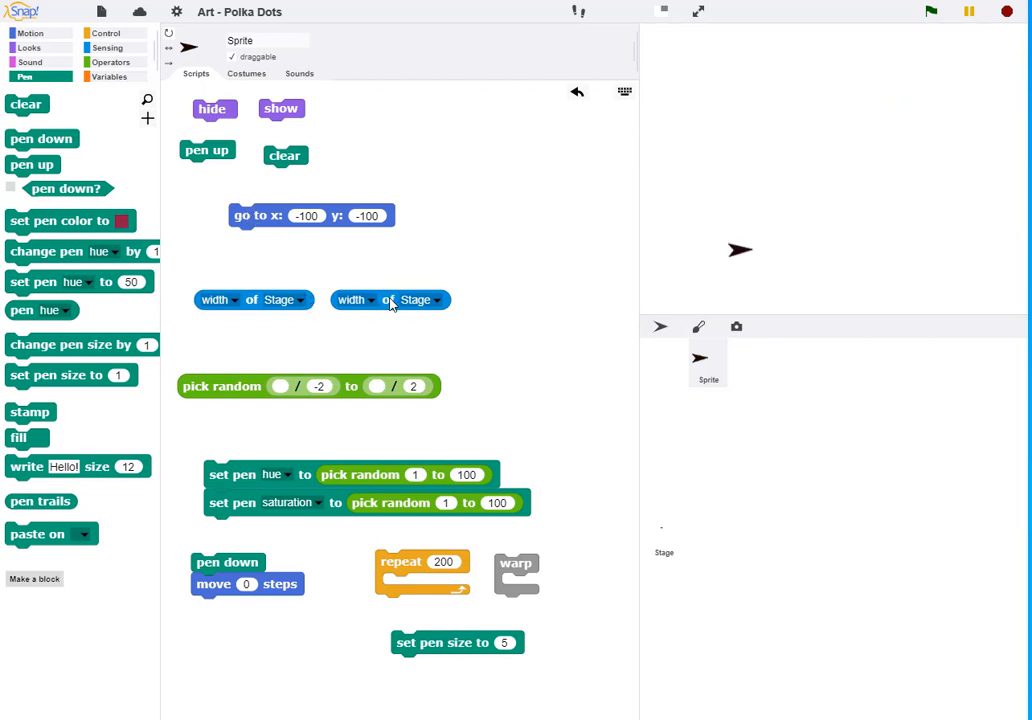
Make go to's x a random pick between width of Stage / -2 and width of Stage / 2
left_click(390, 300)
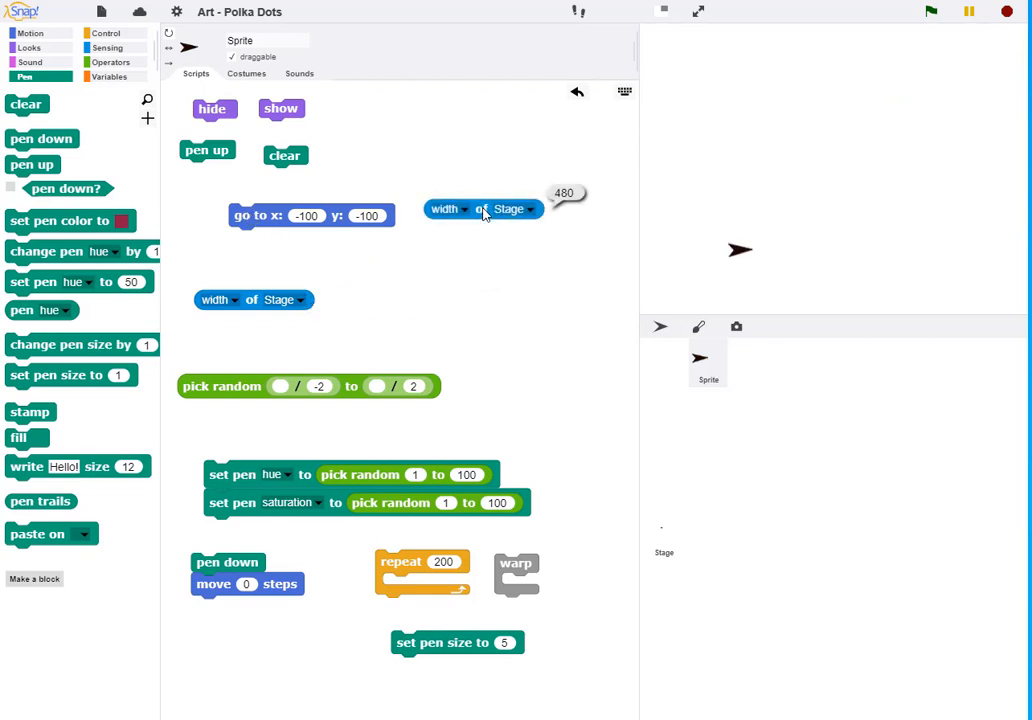
mouse_move(468, 280)
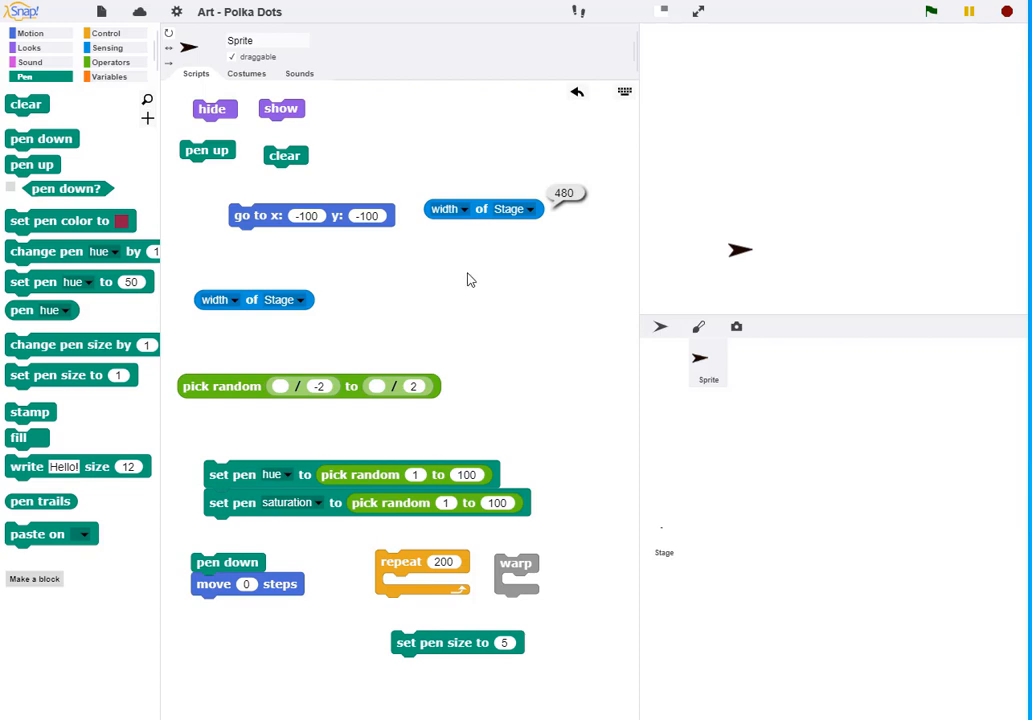
mouse_move(250, 368)
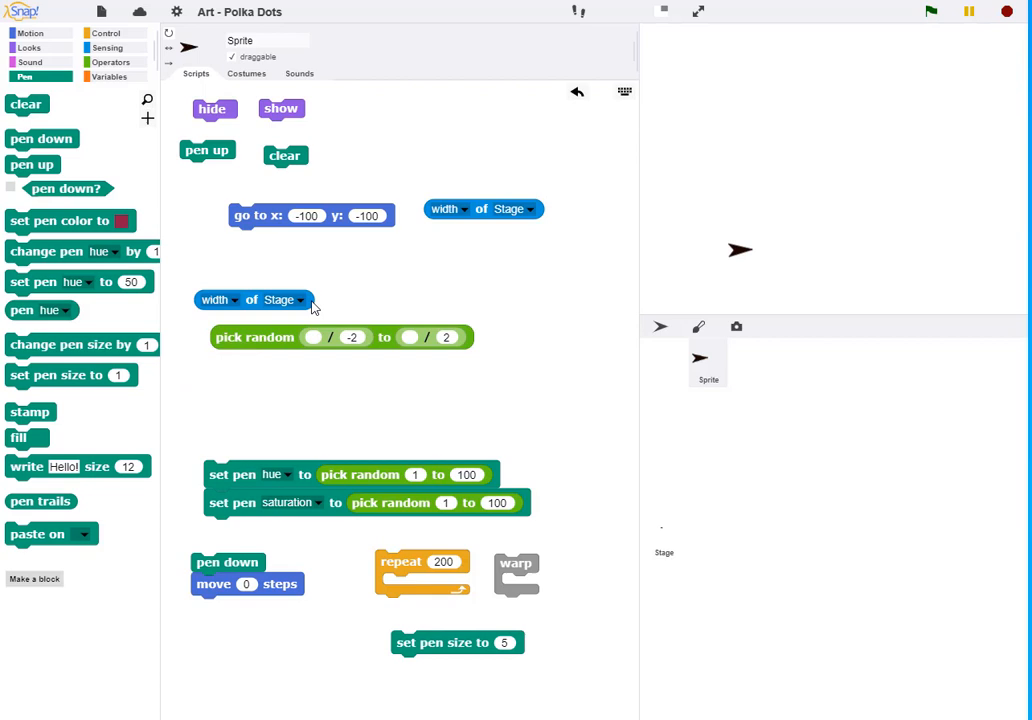
left_click_drag(250, 300, 316, 338)
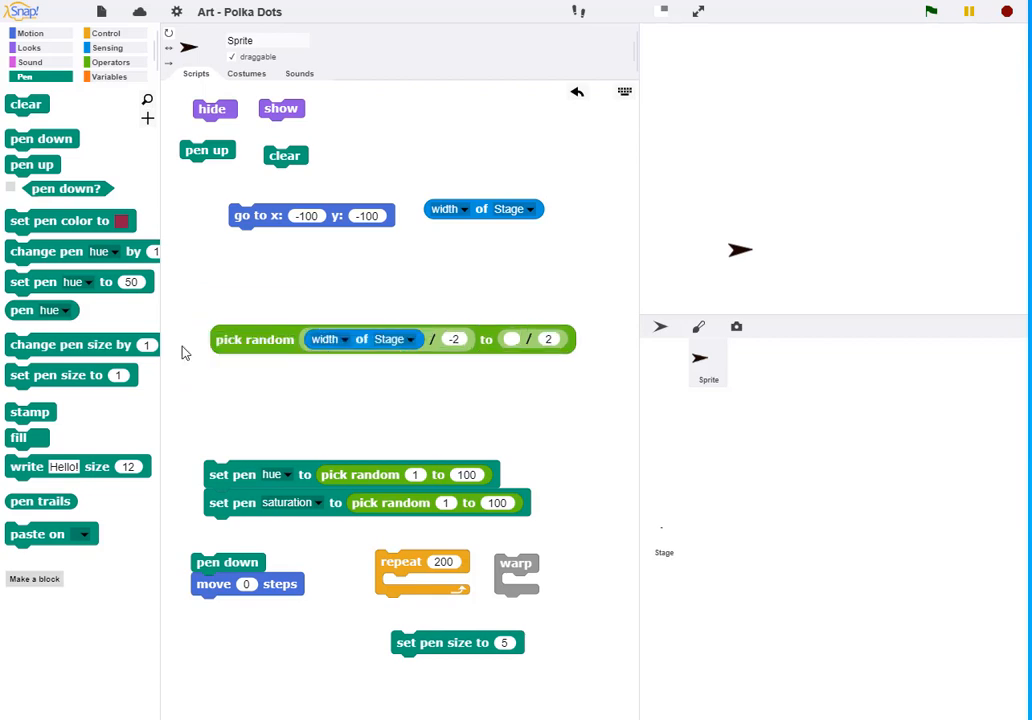
left_click_drag(254, 340, 230, 310)
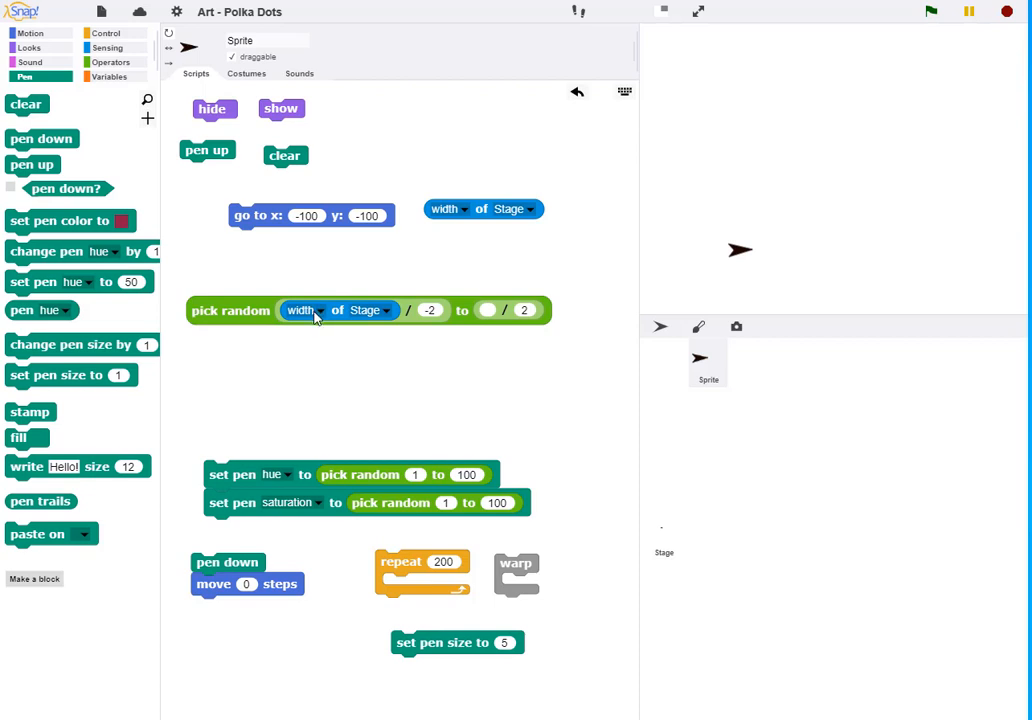
mouse_move(450, 224)
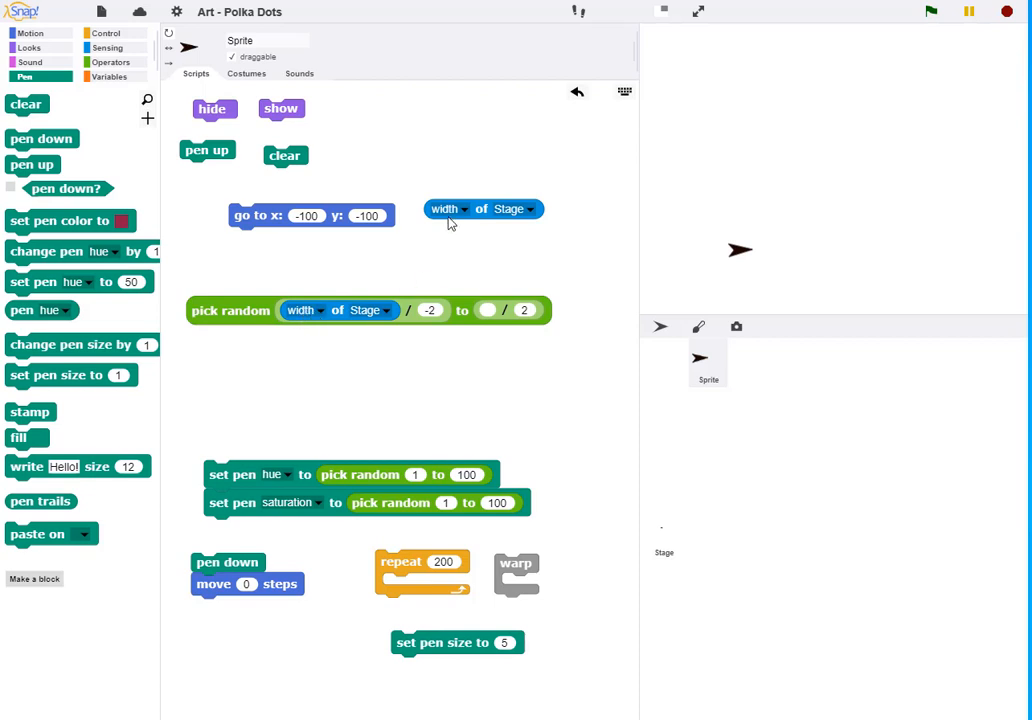
left_click_drag(484, 210, 430, 310)
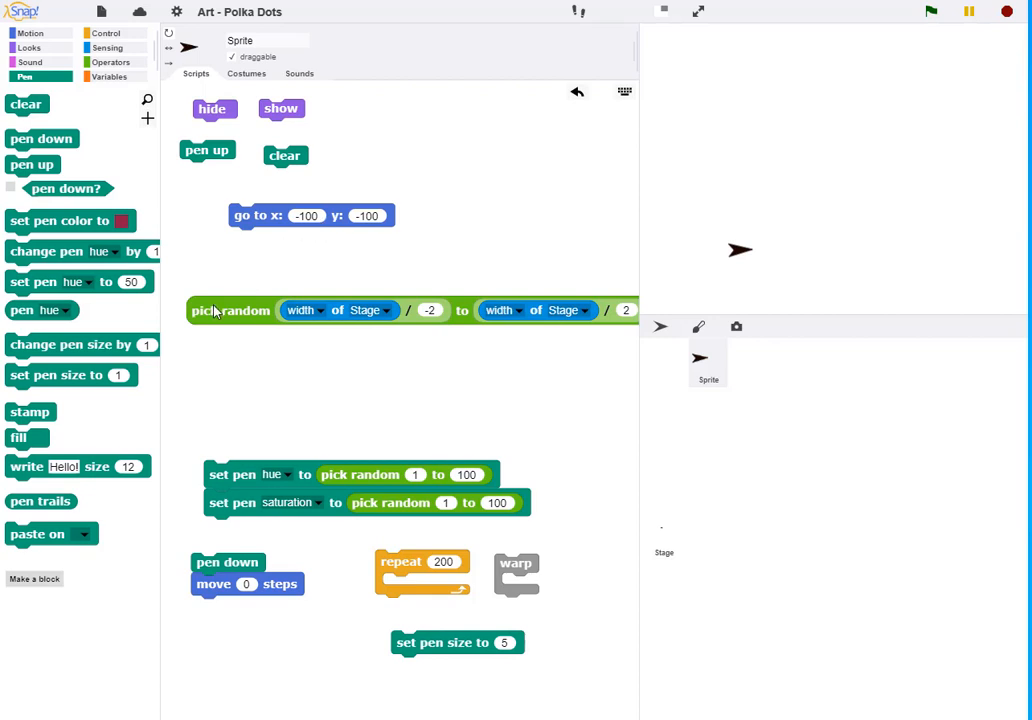
left_click_drag(230, 310, 324, 228)
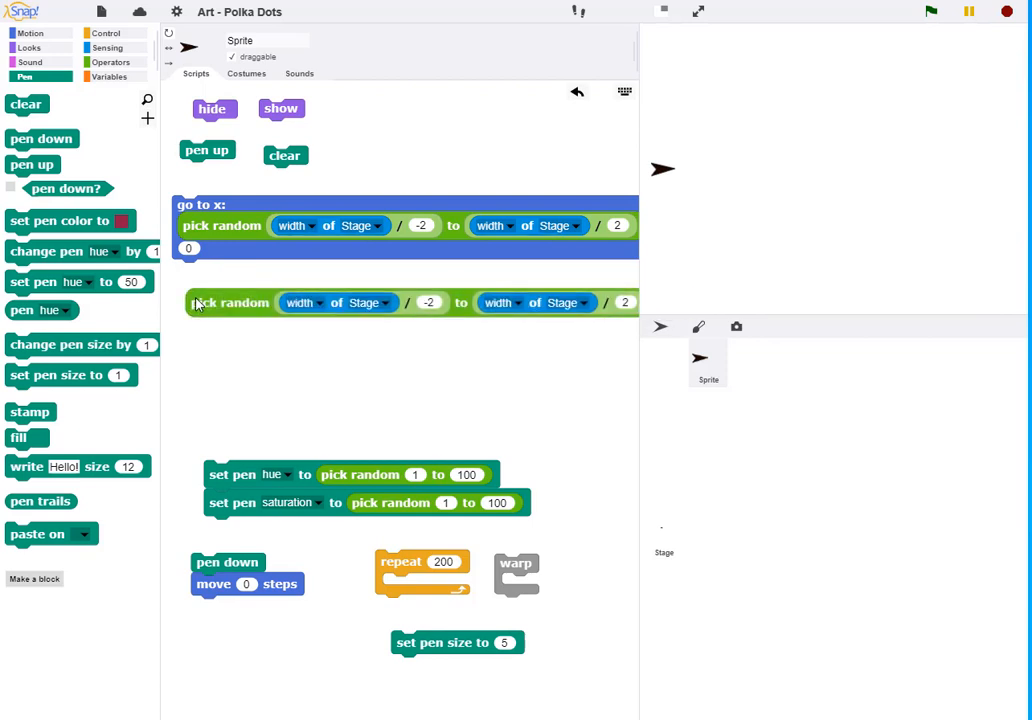
Switch the y pick random reporters to height of Stage and attach pen up above go to
left_click(312, 304)
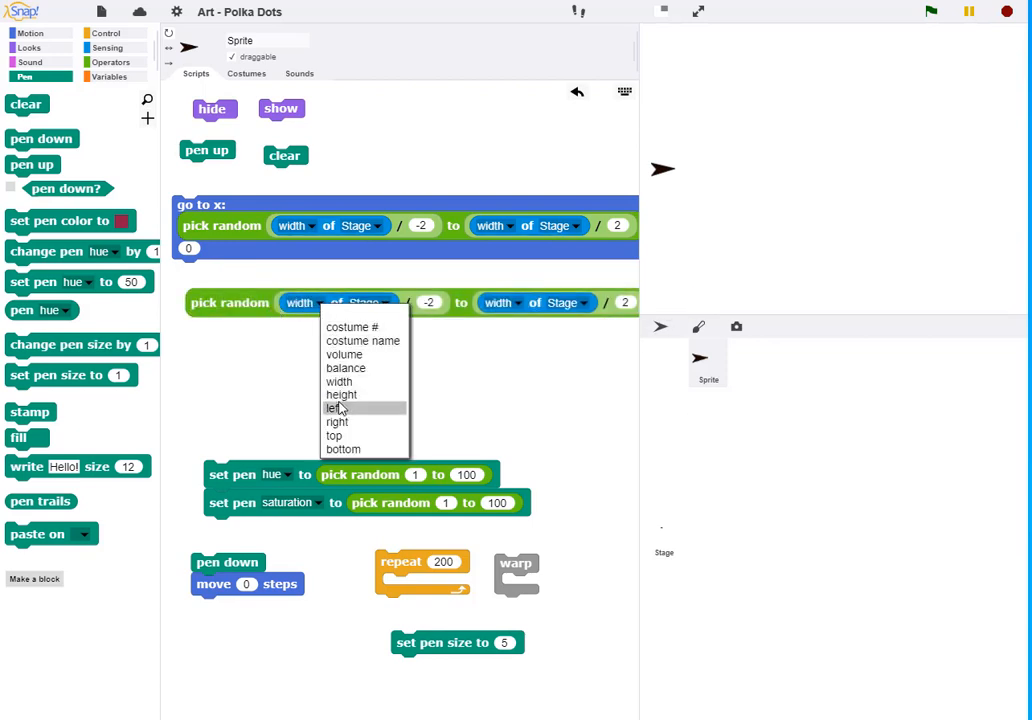
left_click(342, 394)
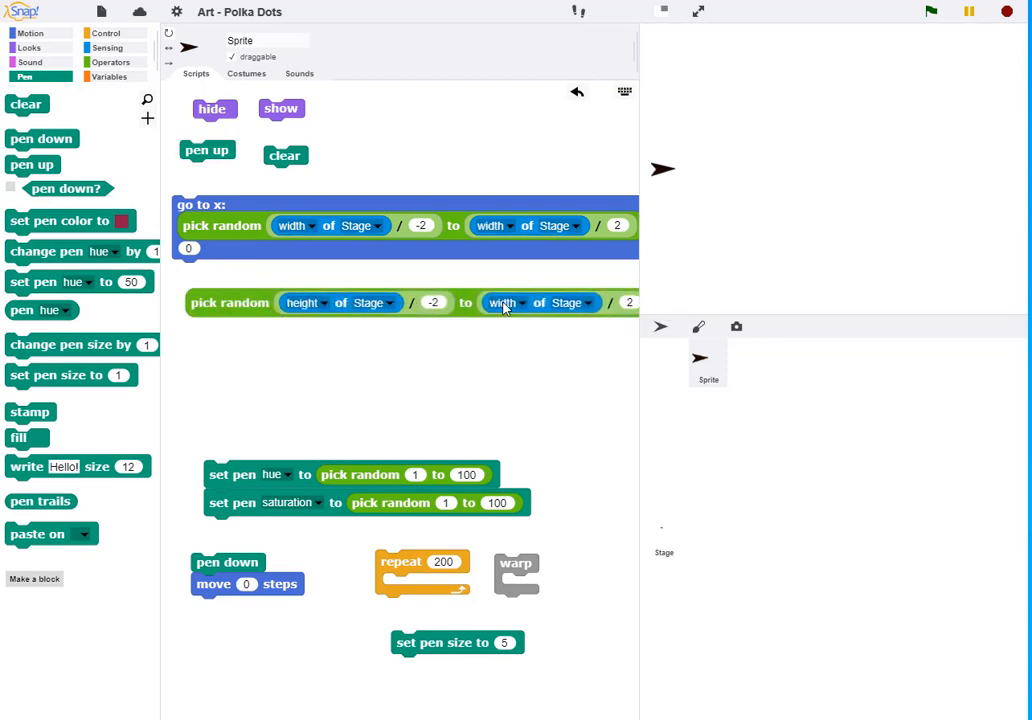
left_click(516, 302)
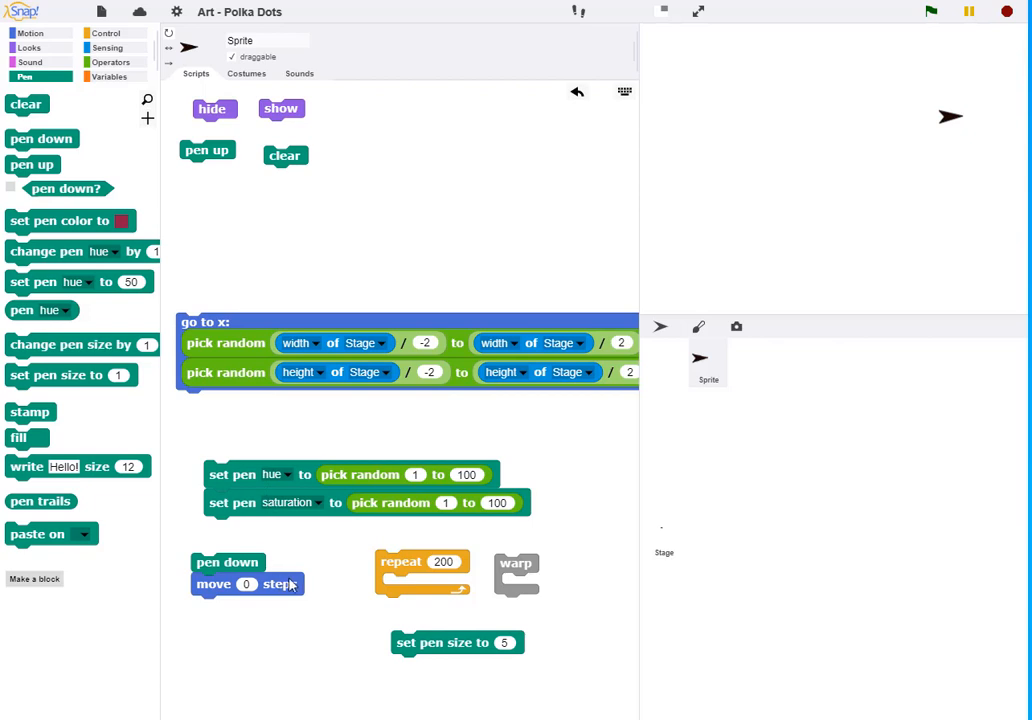
mouse_move(346, 570)
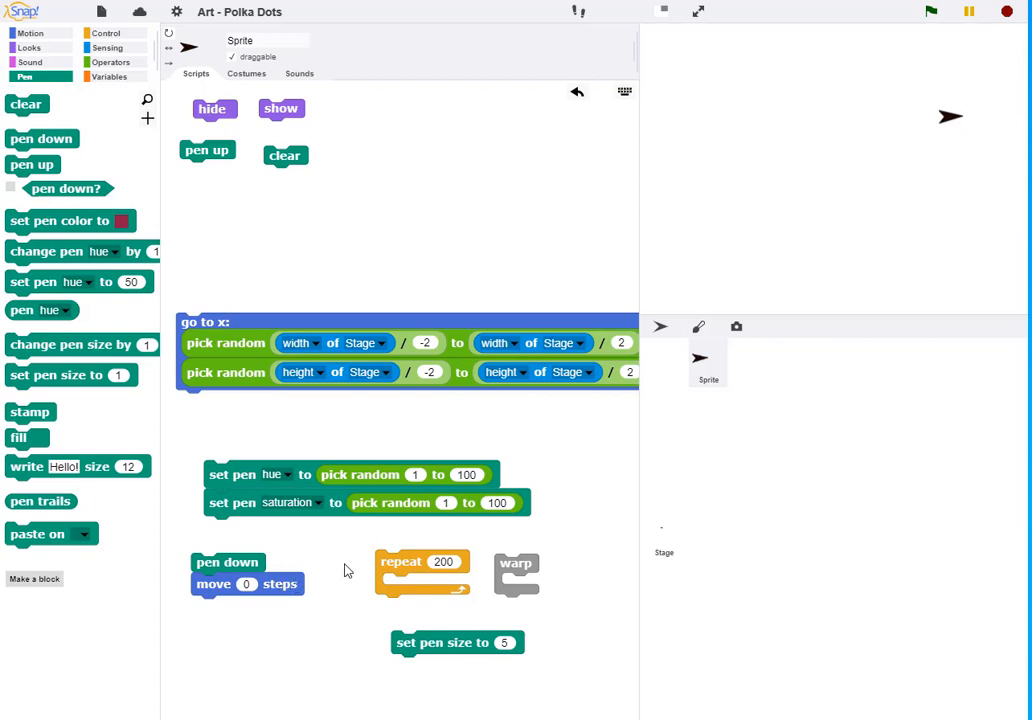
mouse_move(212, 344)
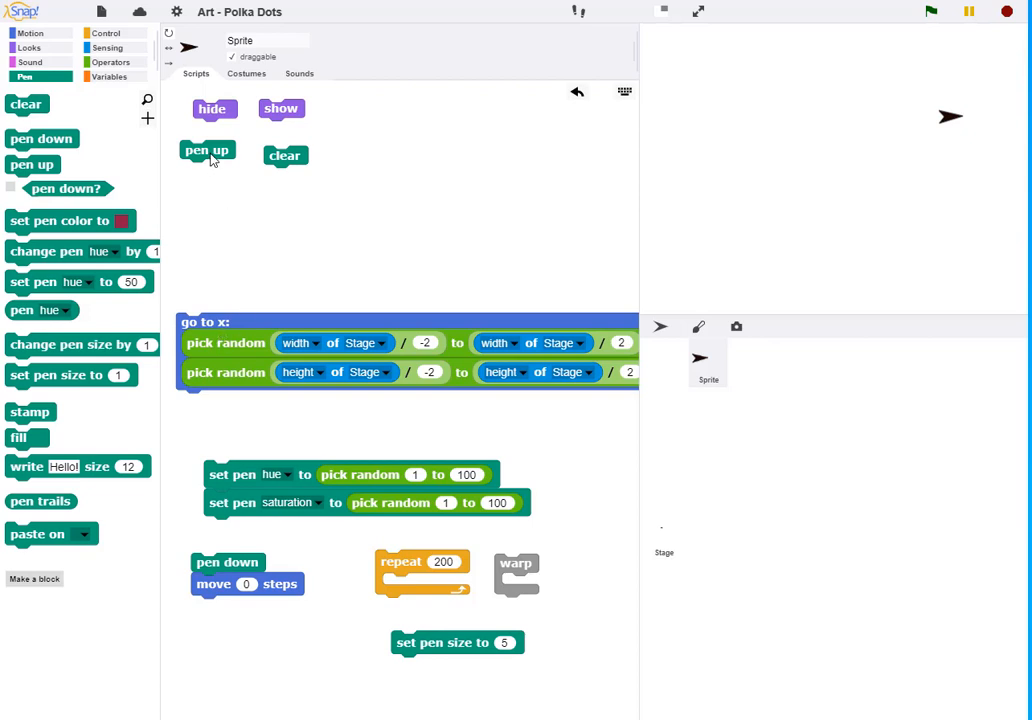
left_click_drag(208, 150, 204, 304)
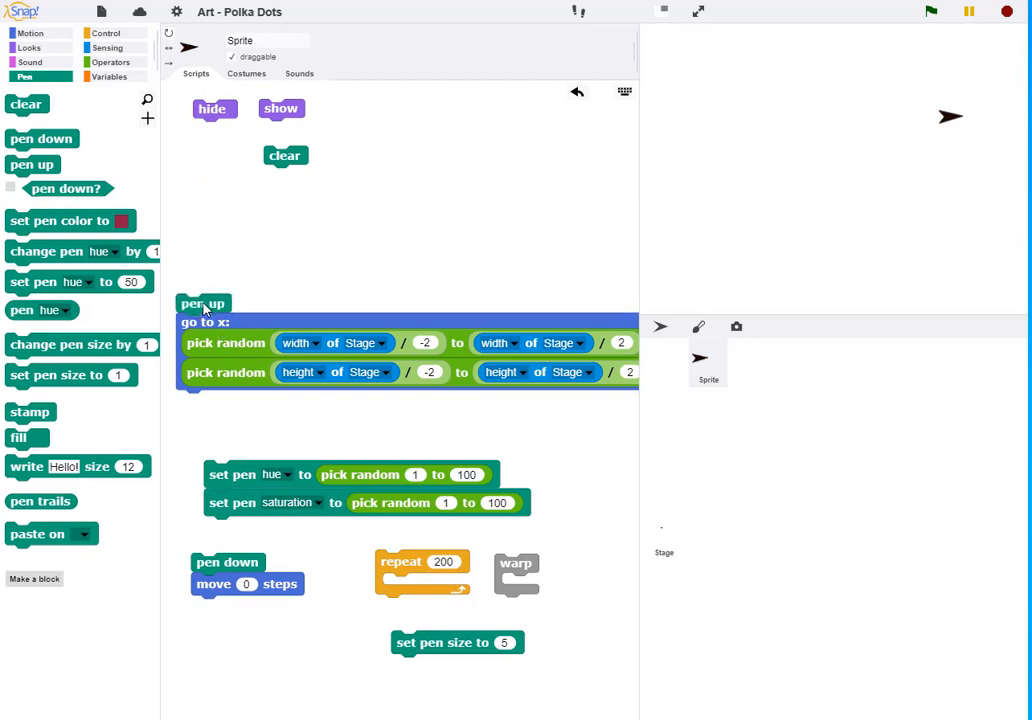
mouse_move(936, 120)
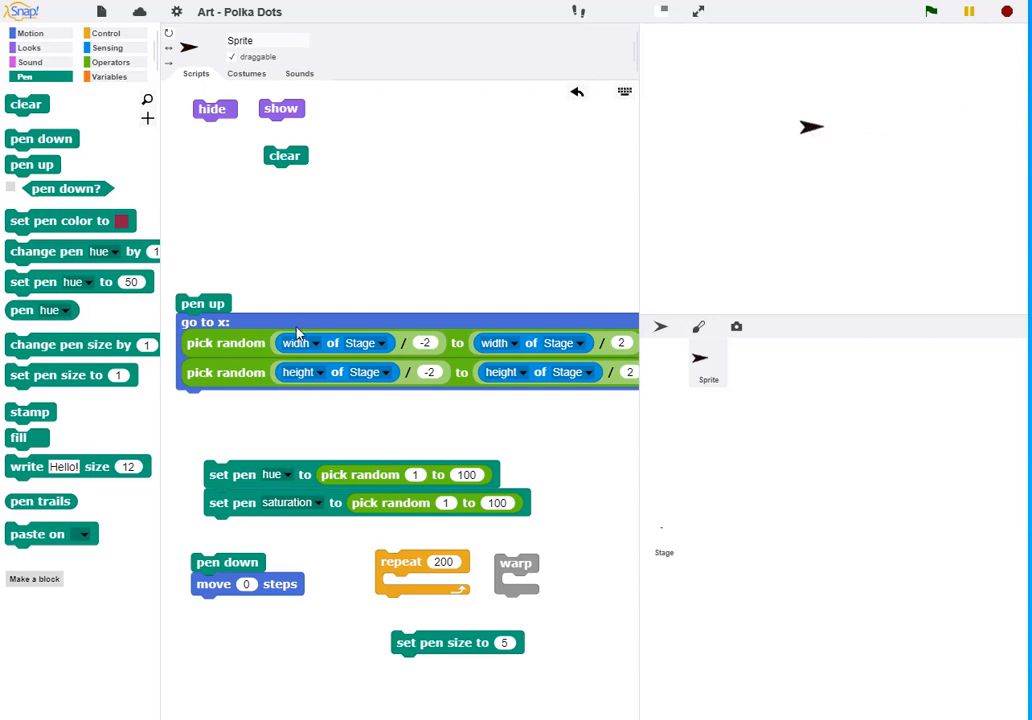
mouse_move(144, 138)
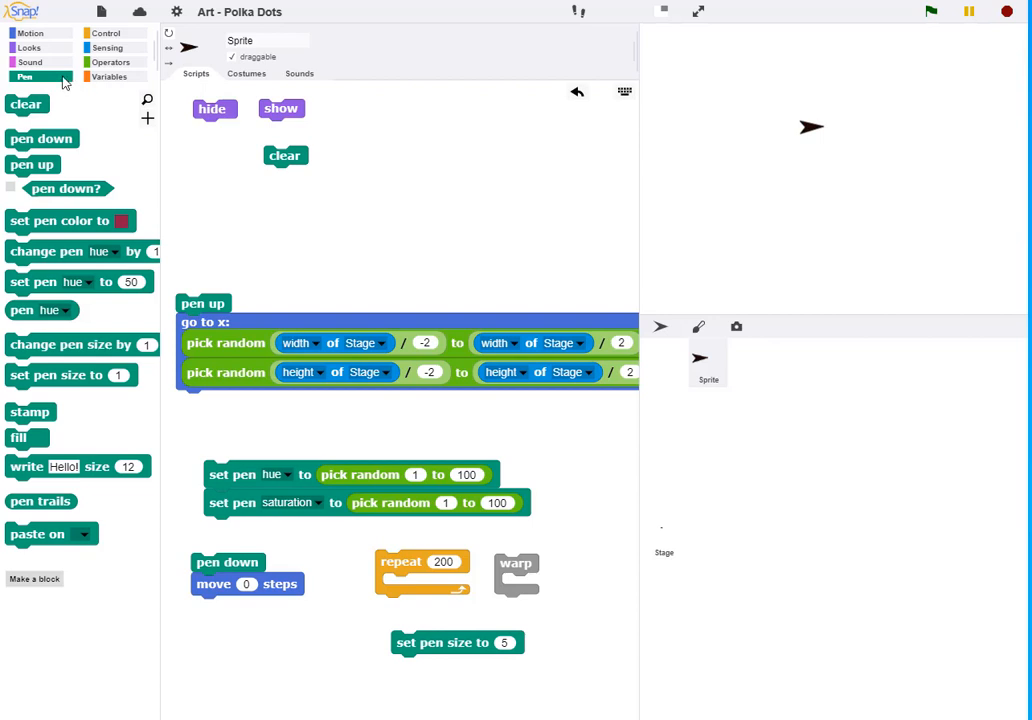
Create a custom Motion command block named 'Go To Random Position'
left_click(36, 32)
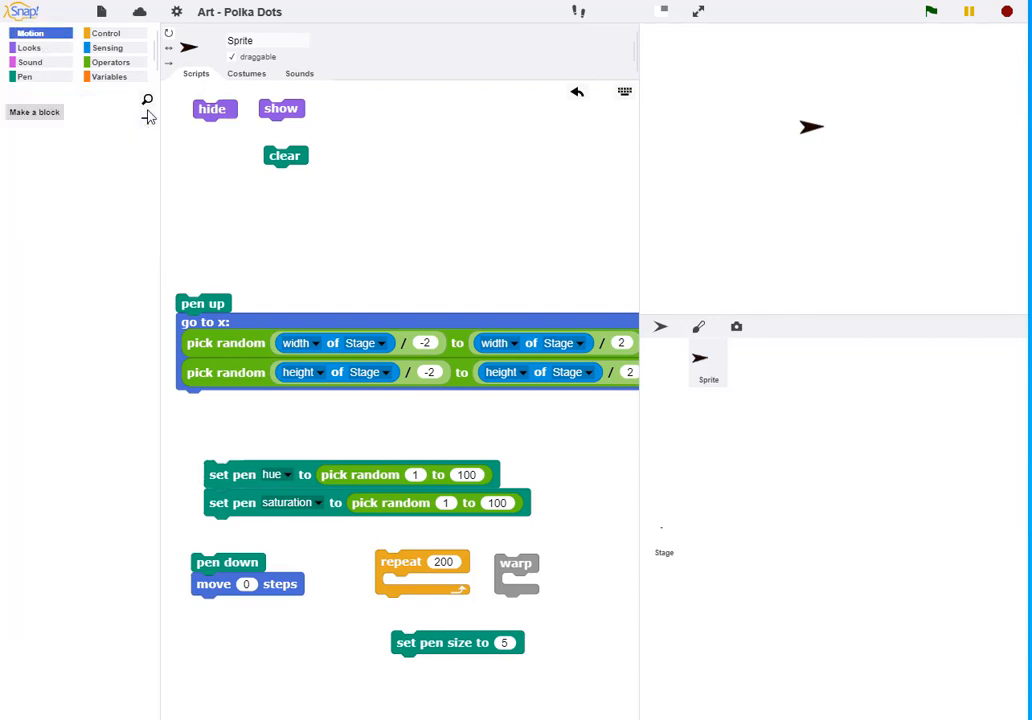
left_click(32, 112)
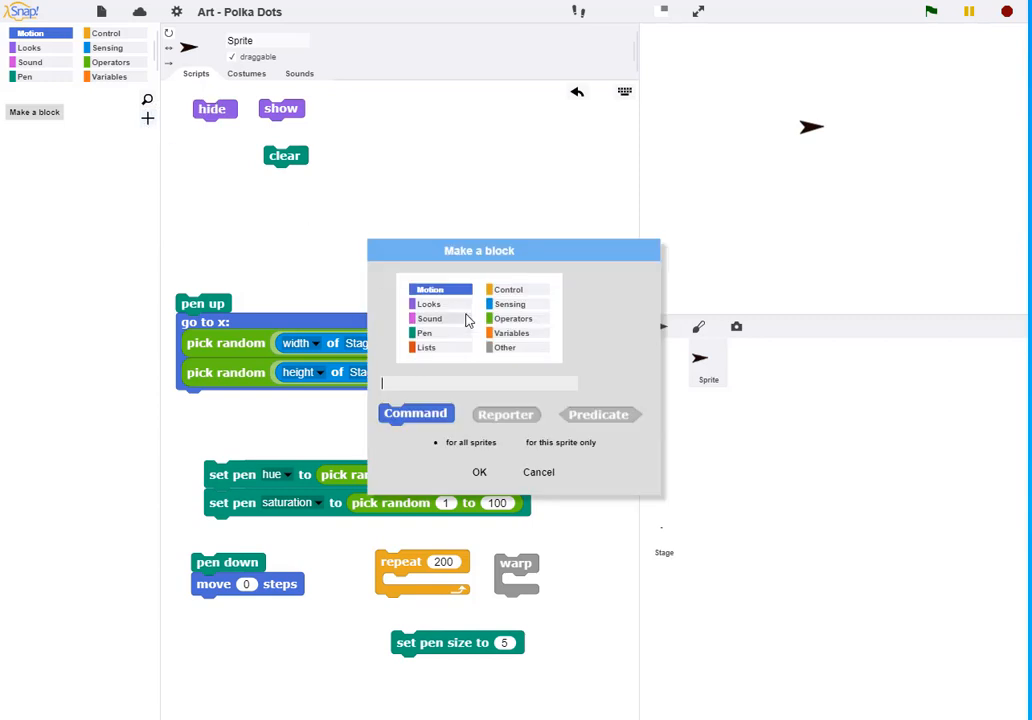
type("Go To")
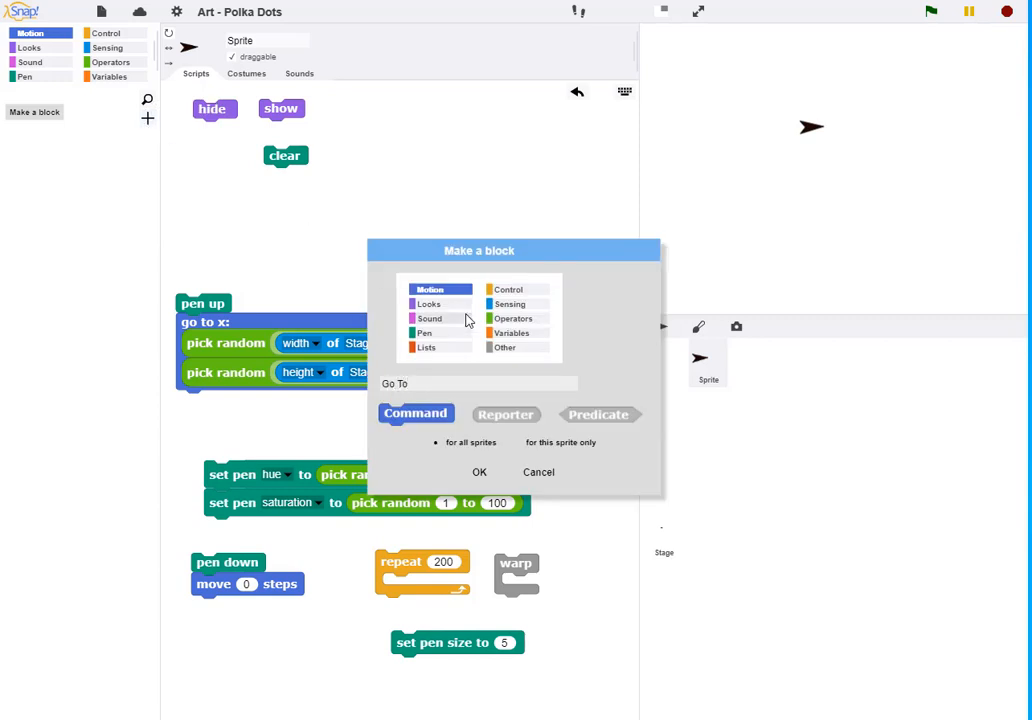
type("R")
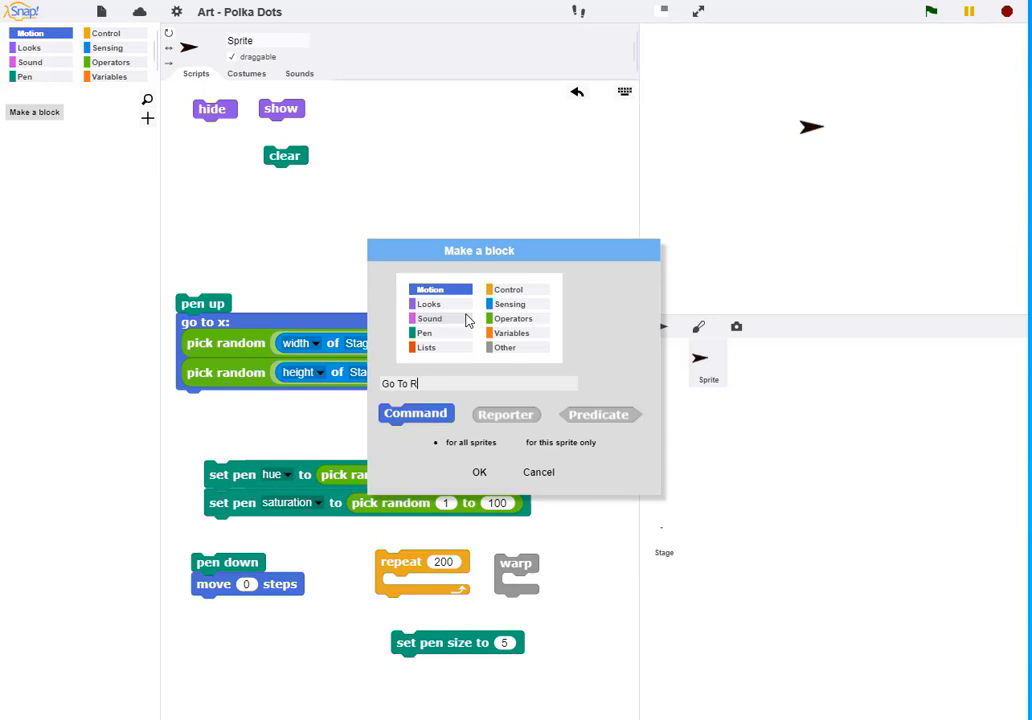
type("andom P")
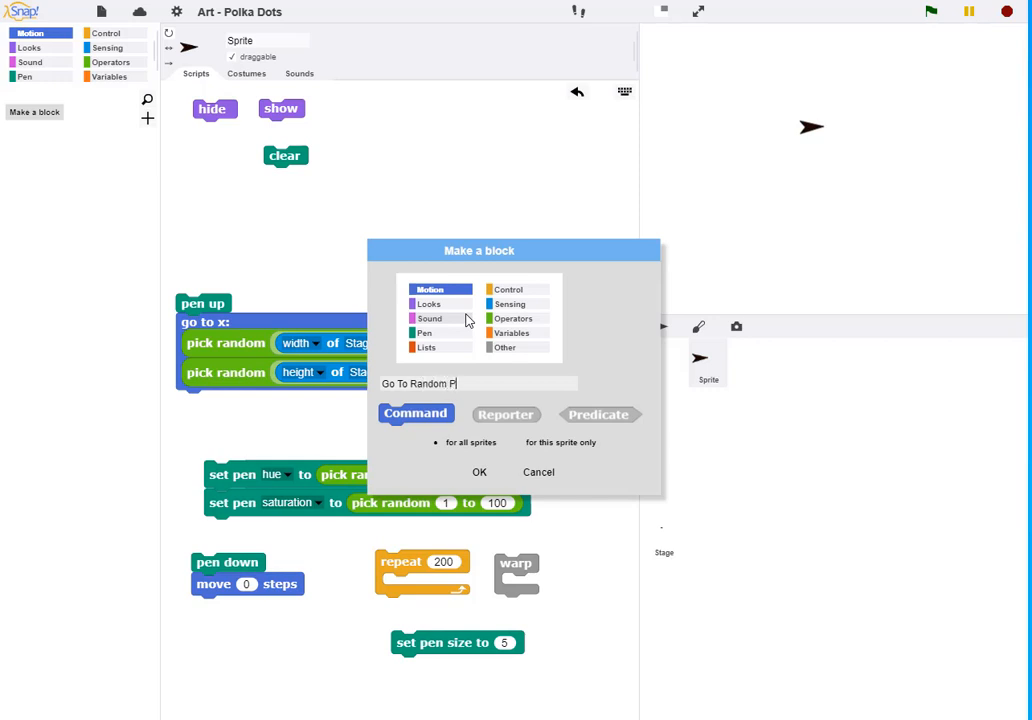
type("osition")
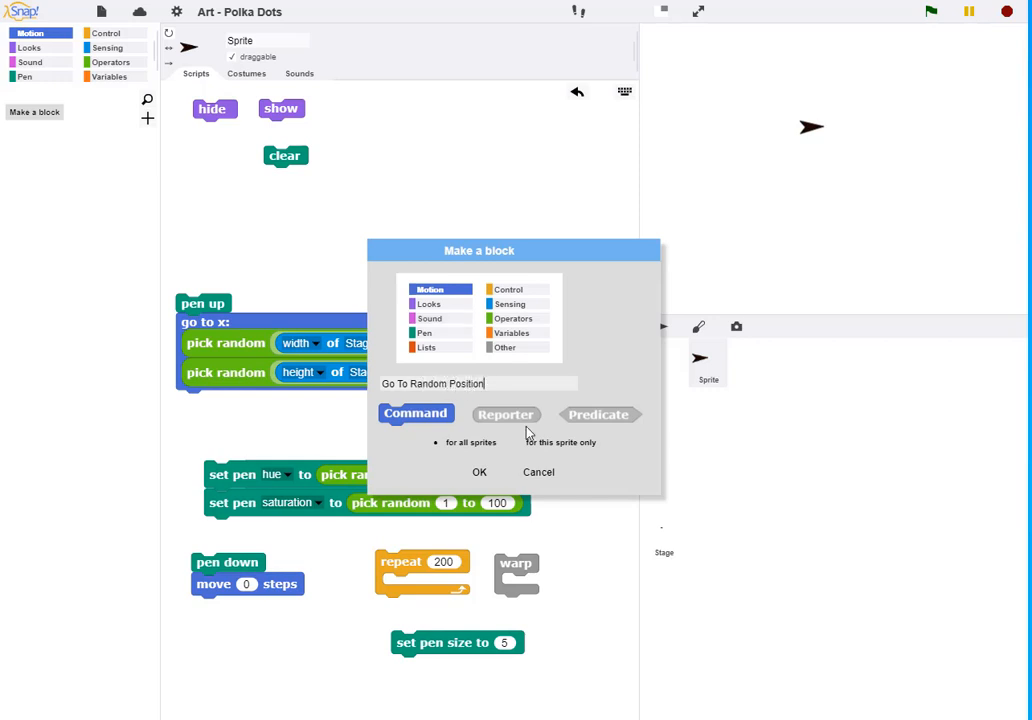
left_click(480, 472)
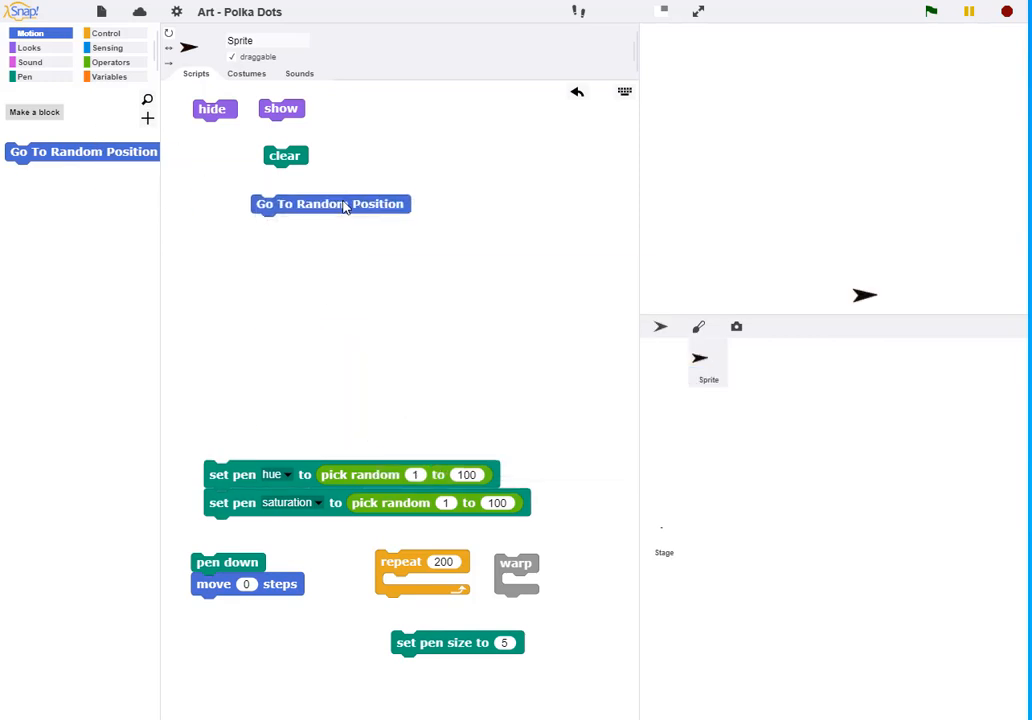
Arrange the Go To Random Position and pen down stacks and set pen size to 10
left_click_drag(330, 204, 296, 220)
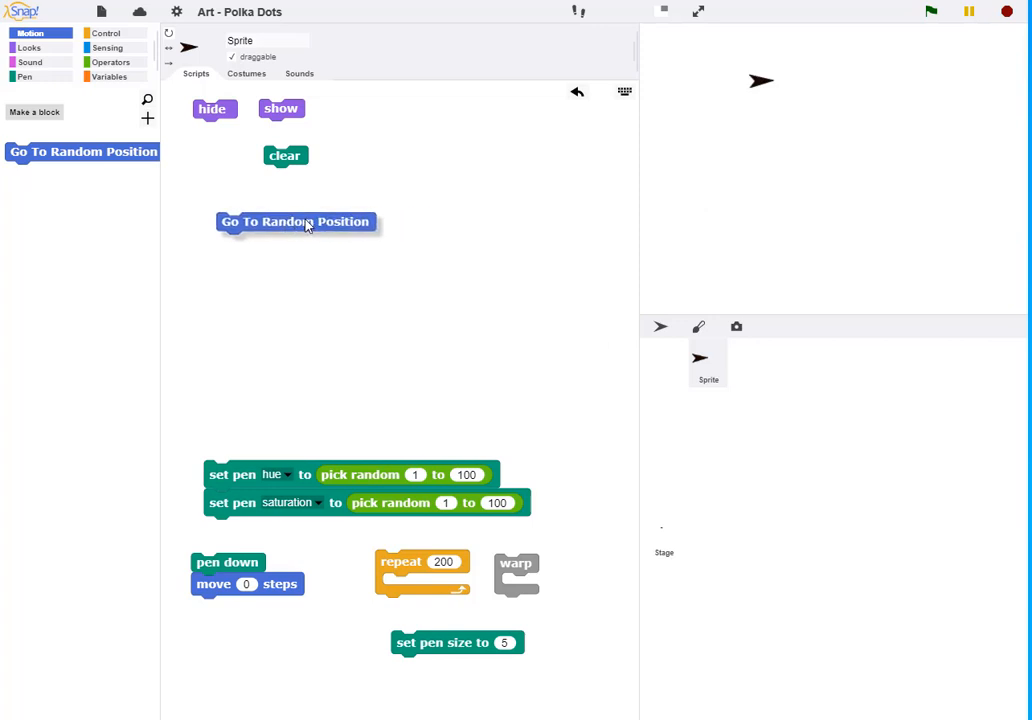
left_click_drag(228, 562, 376, 318)
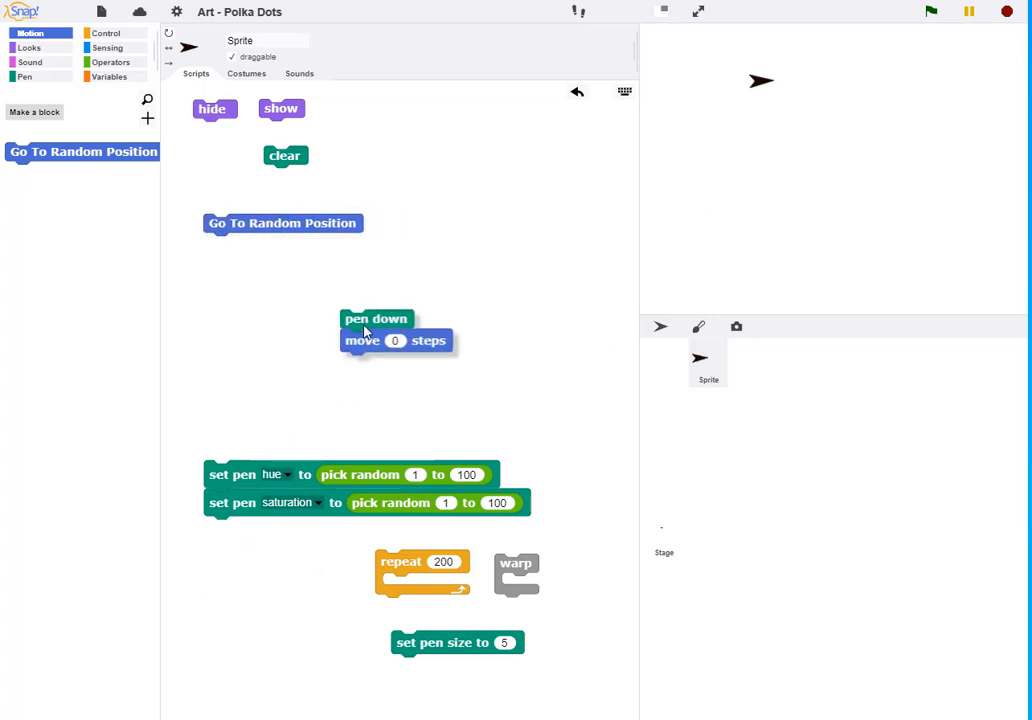
left_click_drag(376, 318, 460, 228)
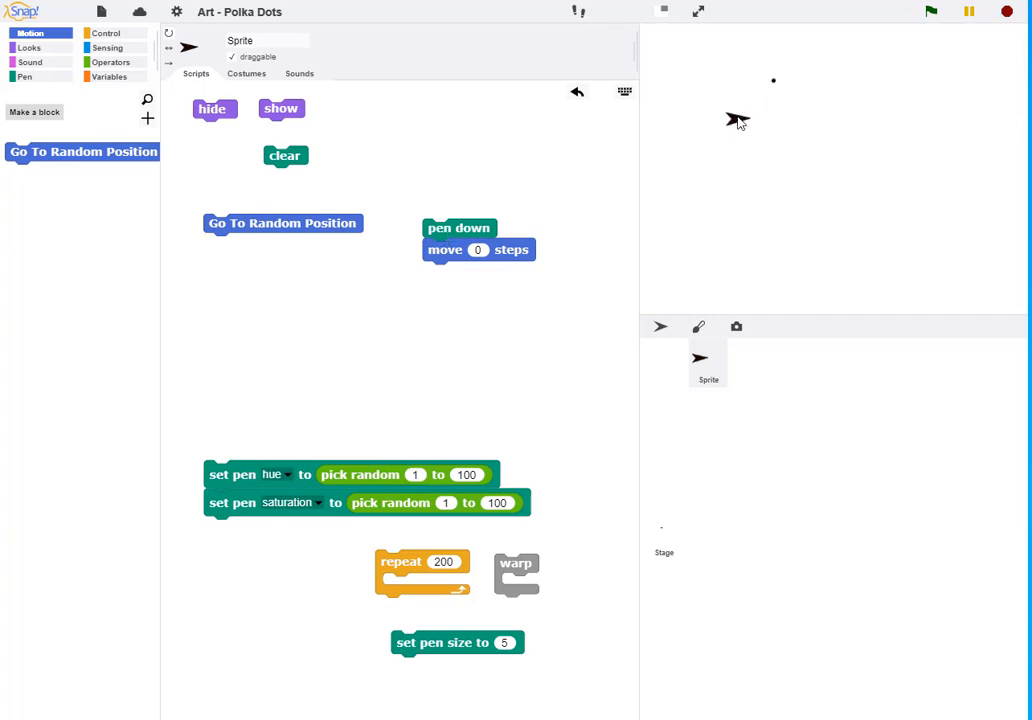
mouse_move(780, 88)
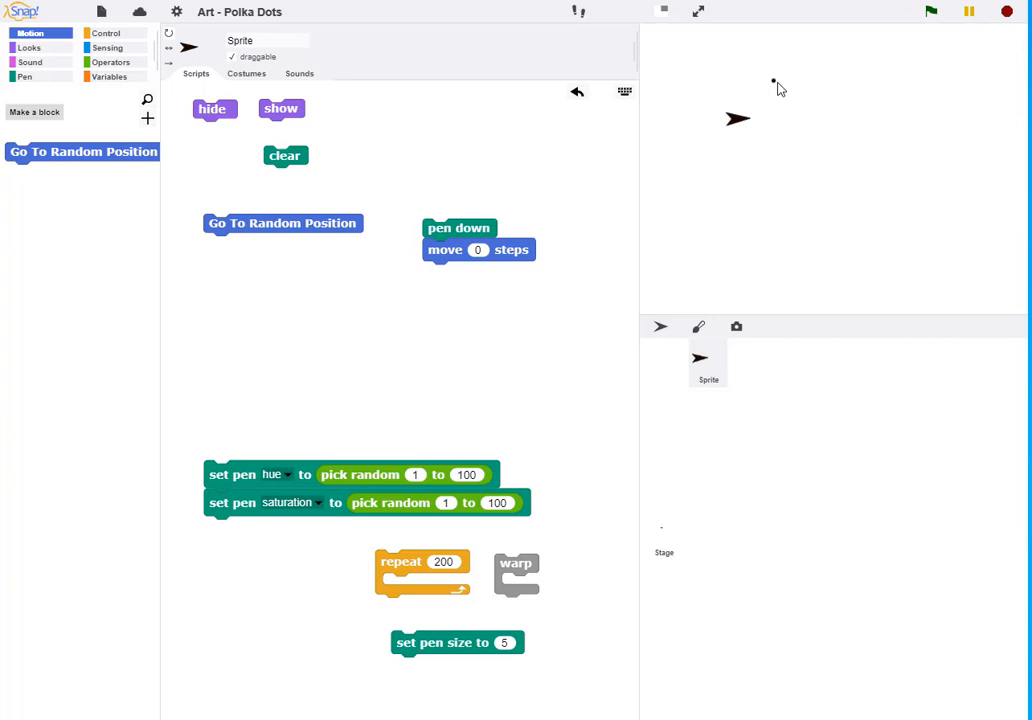
left_click_drag(456, 642, 304, 312)
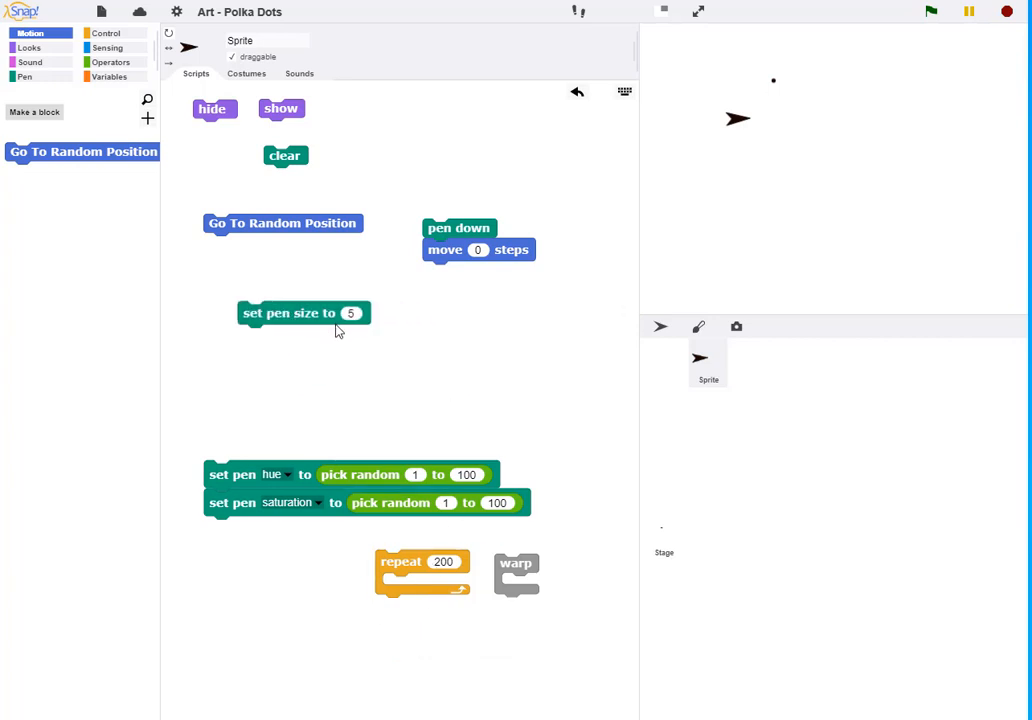
left_click(352, 312)
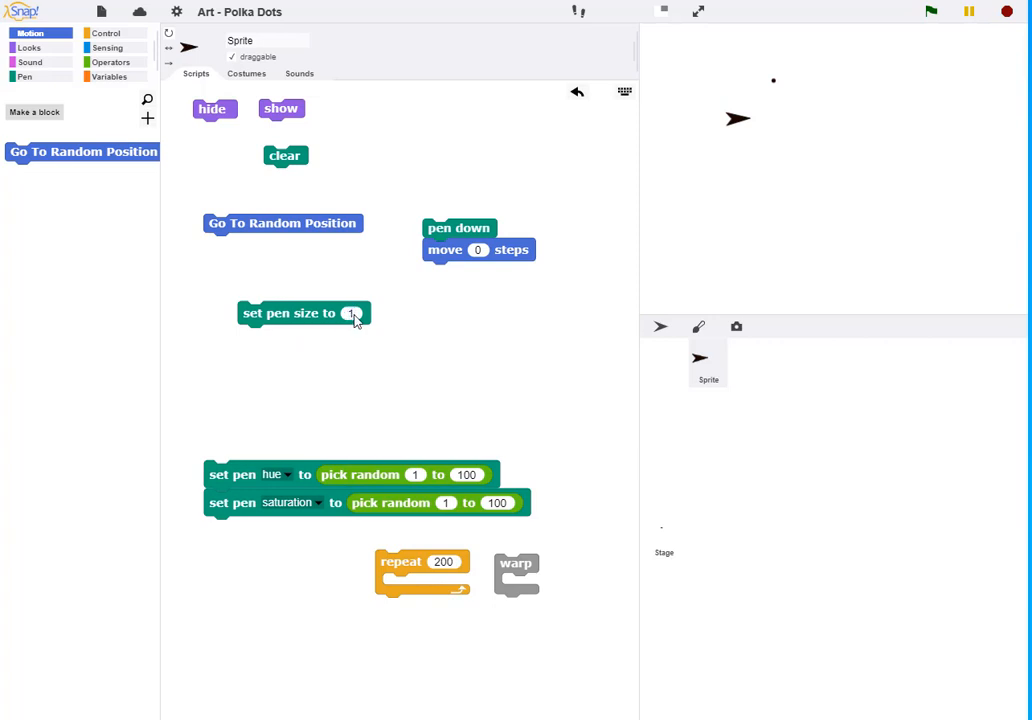
type("10")
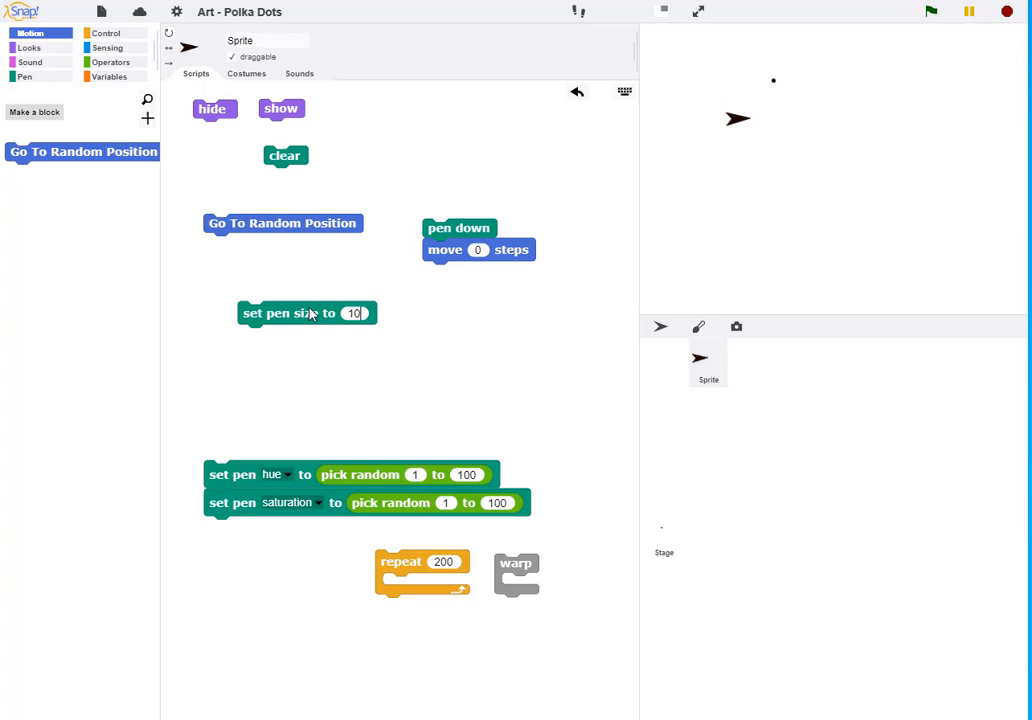
Run set pen size above pen down to draw a test dot, then detach the pen down stack
left_click_drag(308, 312, 474, 206)
type("2")
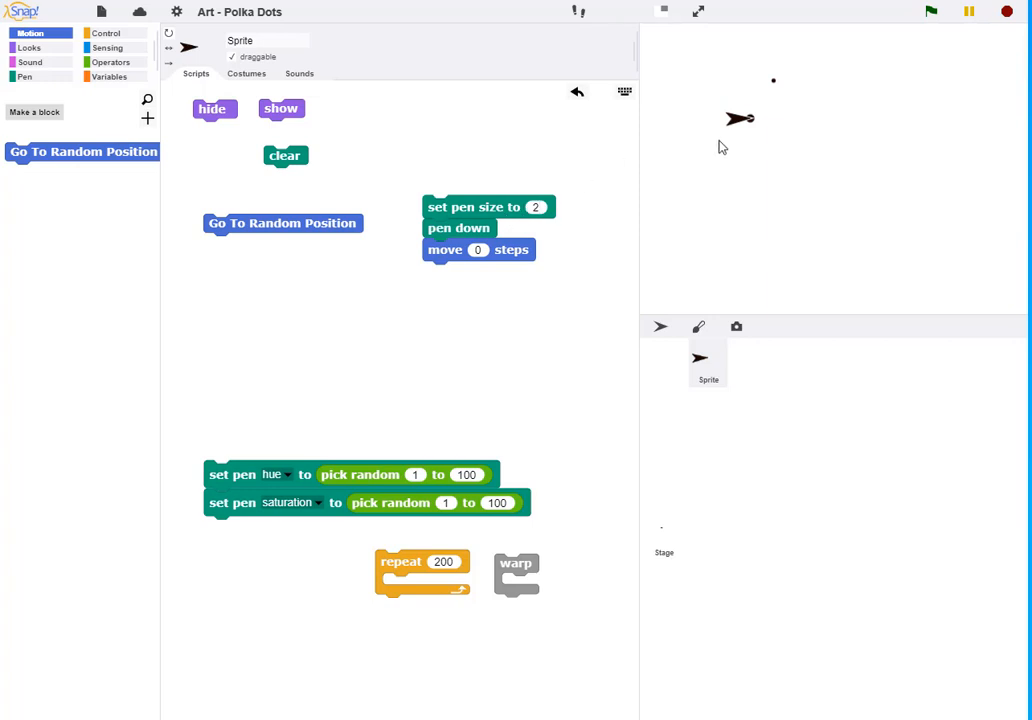
left_click(458, 206)
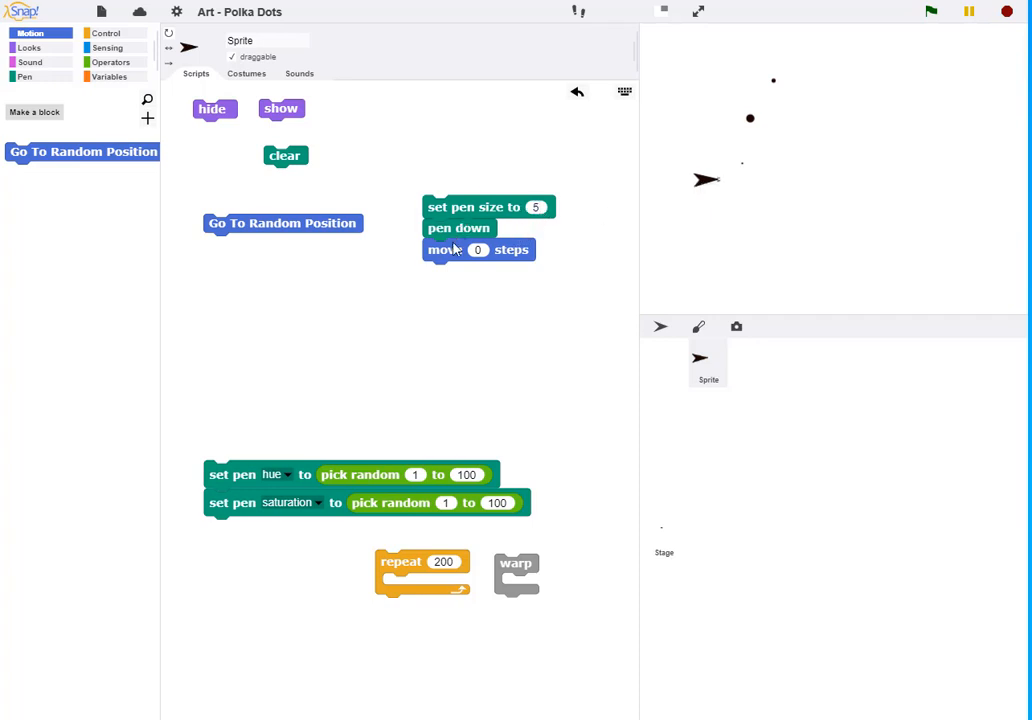
left_click_drag(460, 228, 258, 312)
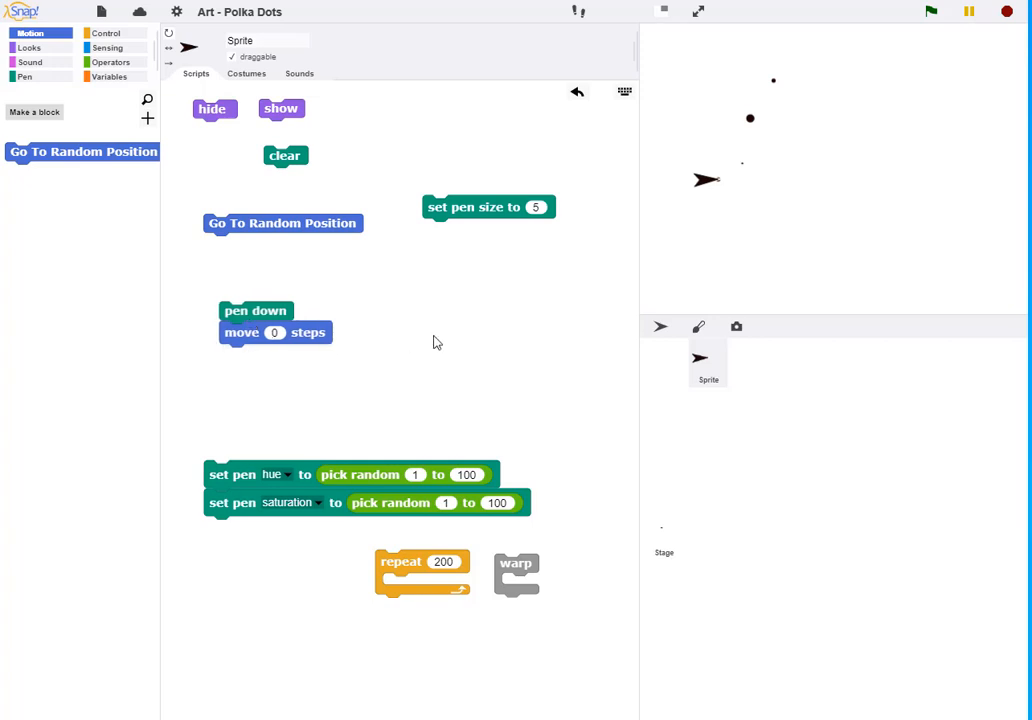
mouse_move(528, 308)
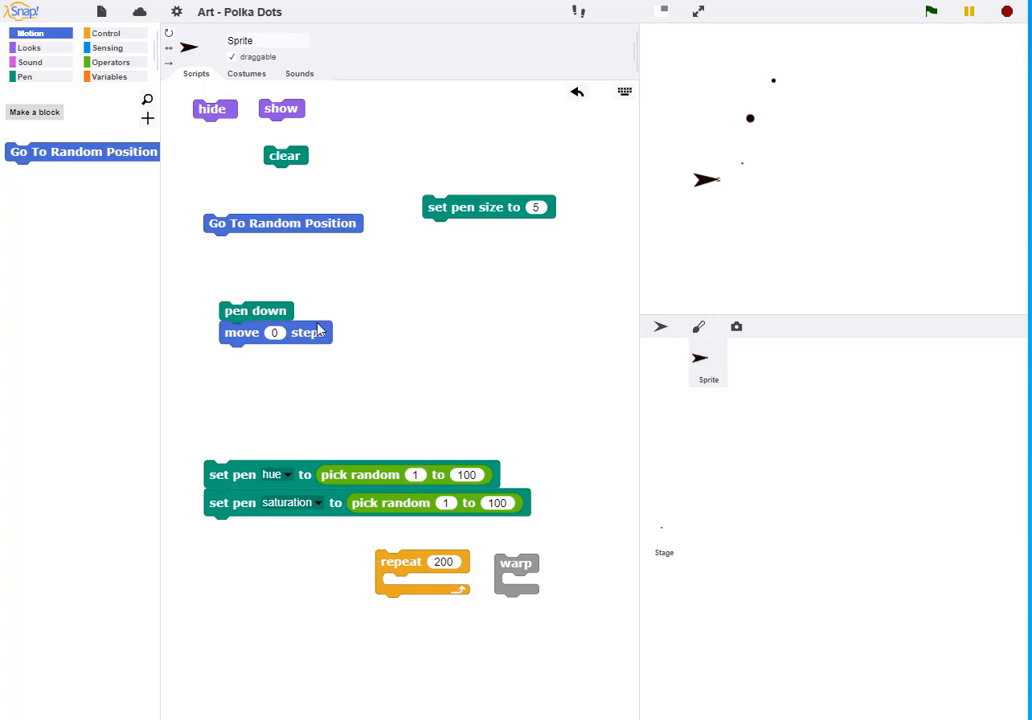
mouse_move(148, 120)
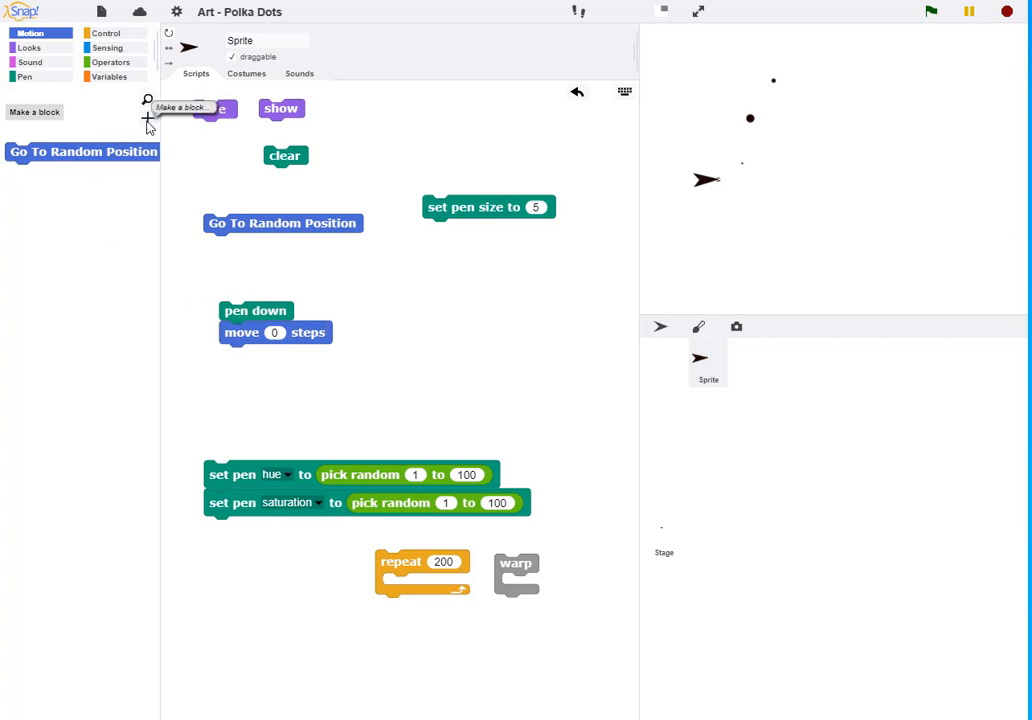
Create a custom command block named 'Dot'
left_click(32, 112)
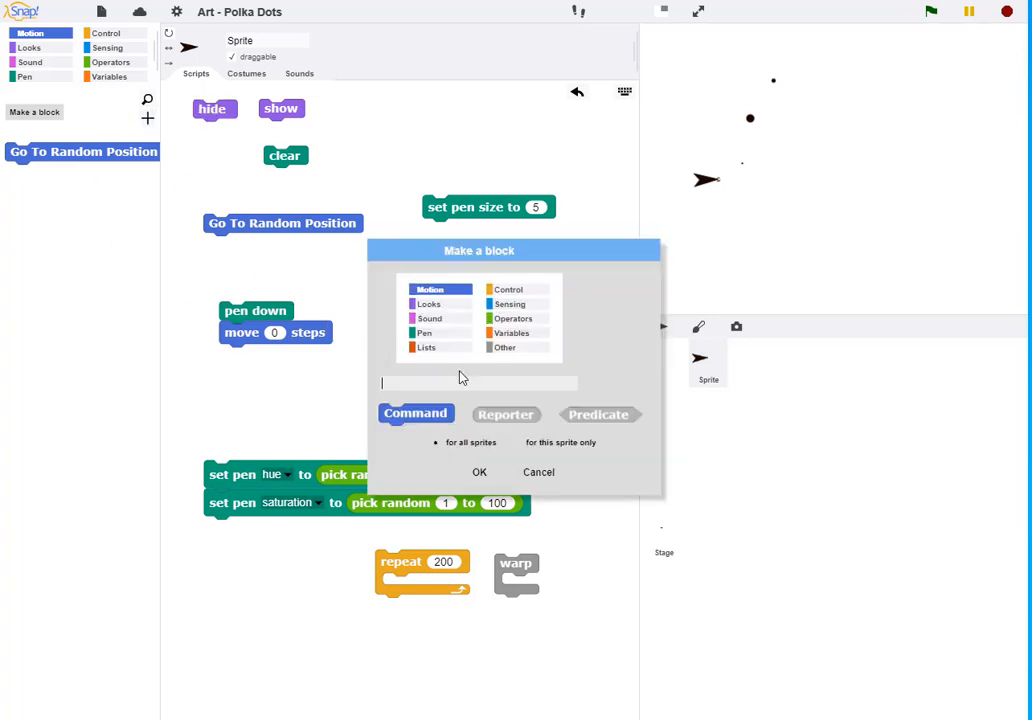
type("D")
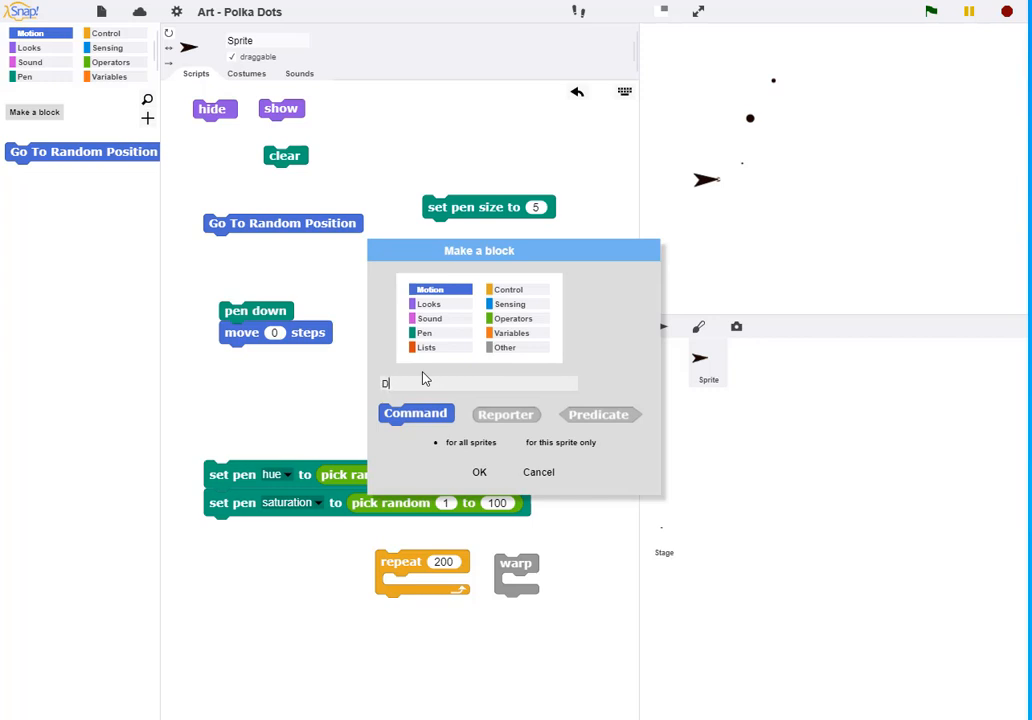
type("ot")
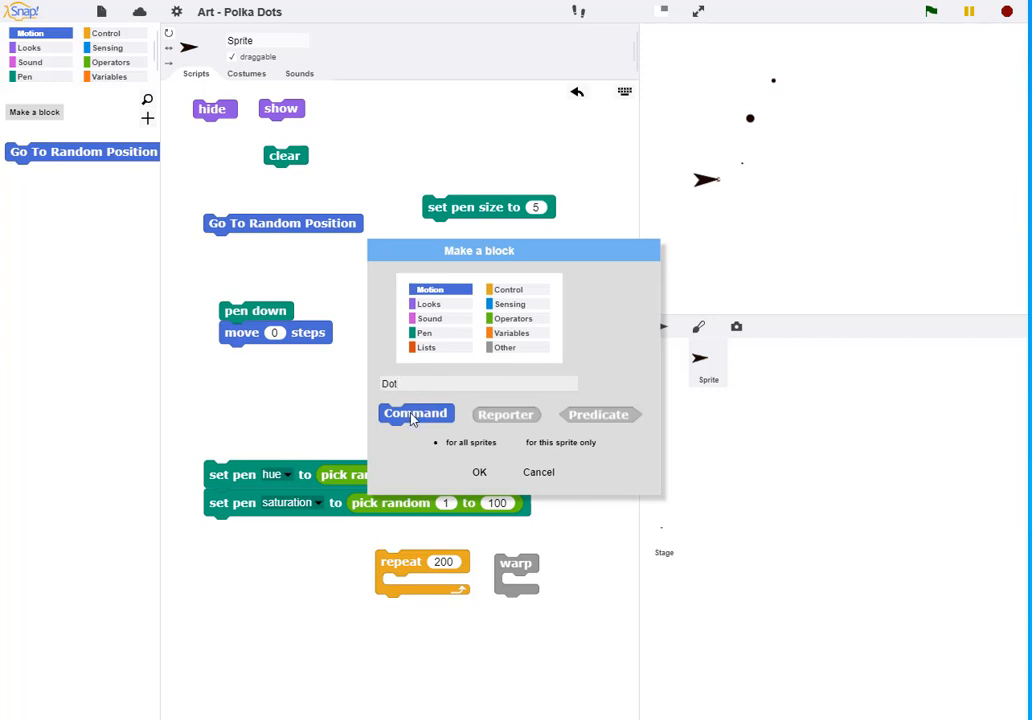
left_click(480, 472)
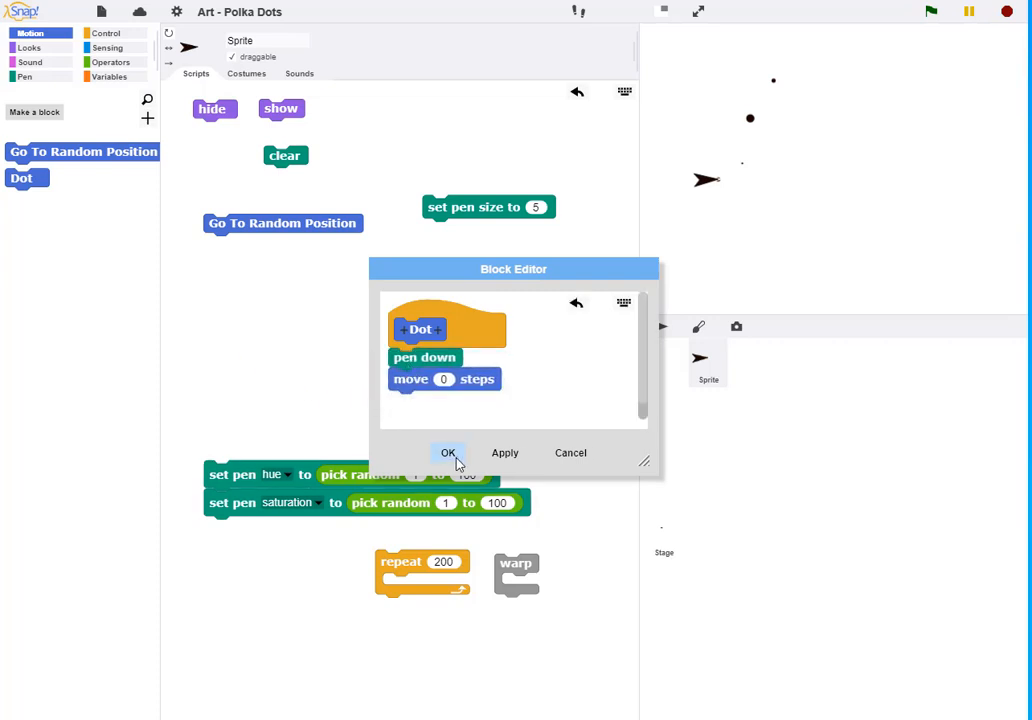
Save Dot's definition and stack set pen size to 5, Dot and Go To Random Position together
left_click(446, 452)
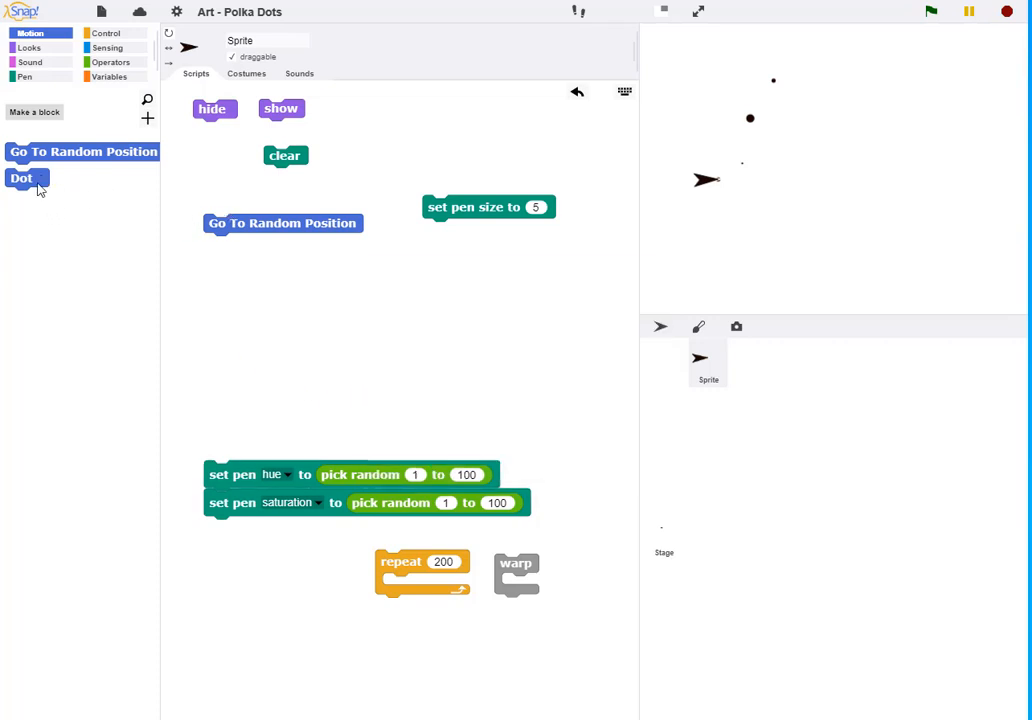
left_click_drag(22, 178, 204, 222)
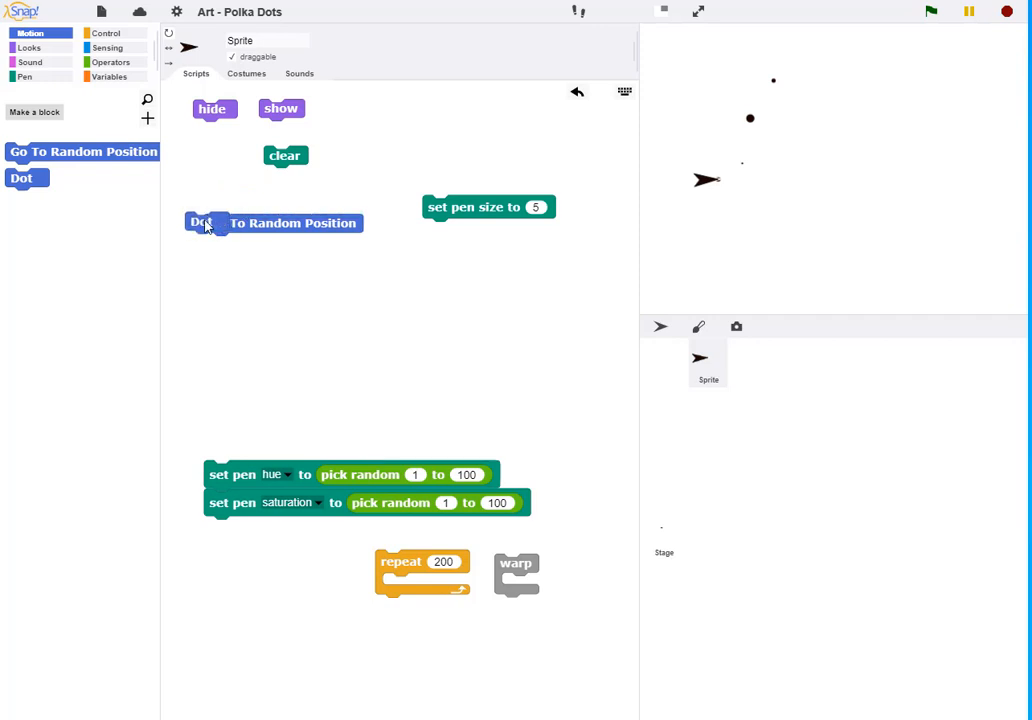
left_click_drag(488, 206, 272, 194)
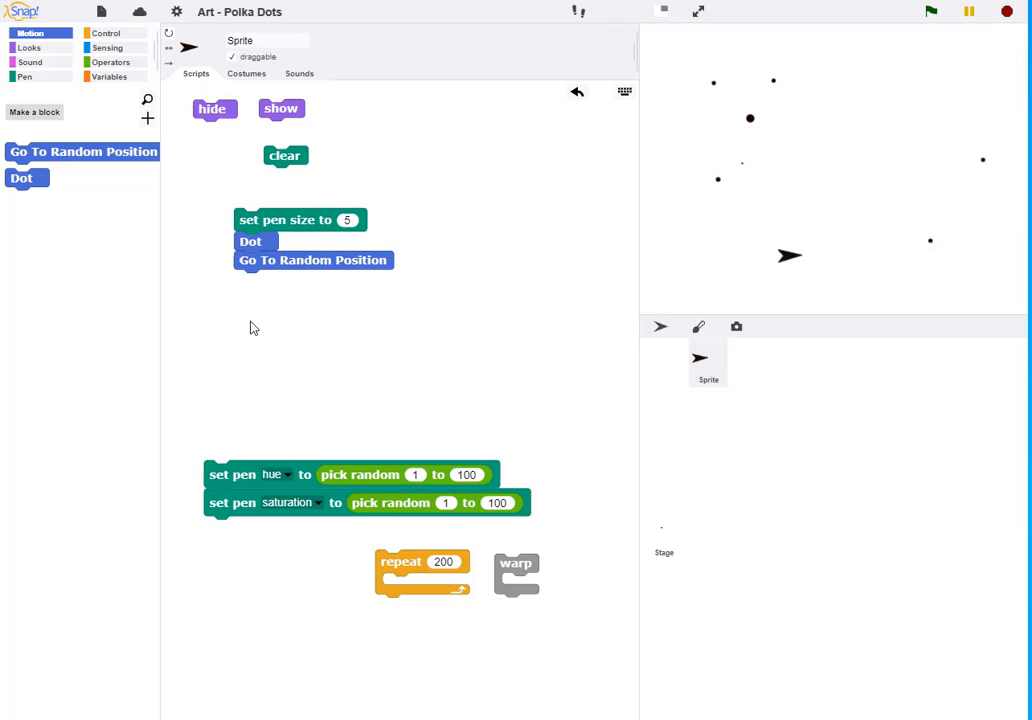
mouse_move(232, 488)
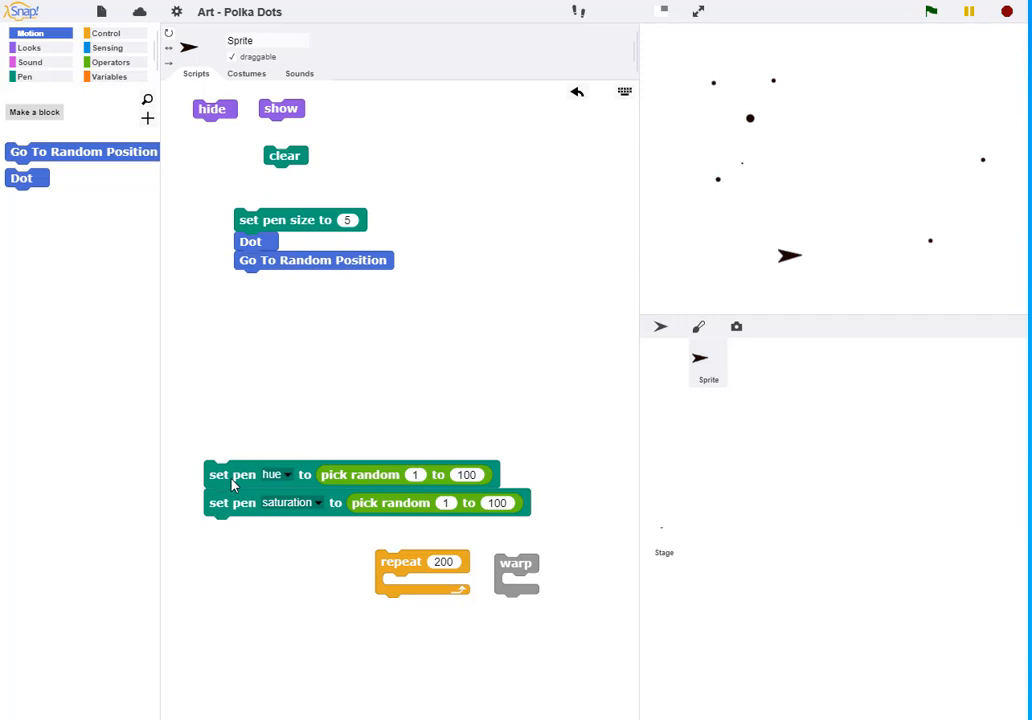
left_click_drag(232, 474, 212, 340)
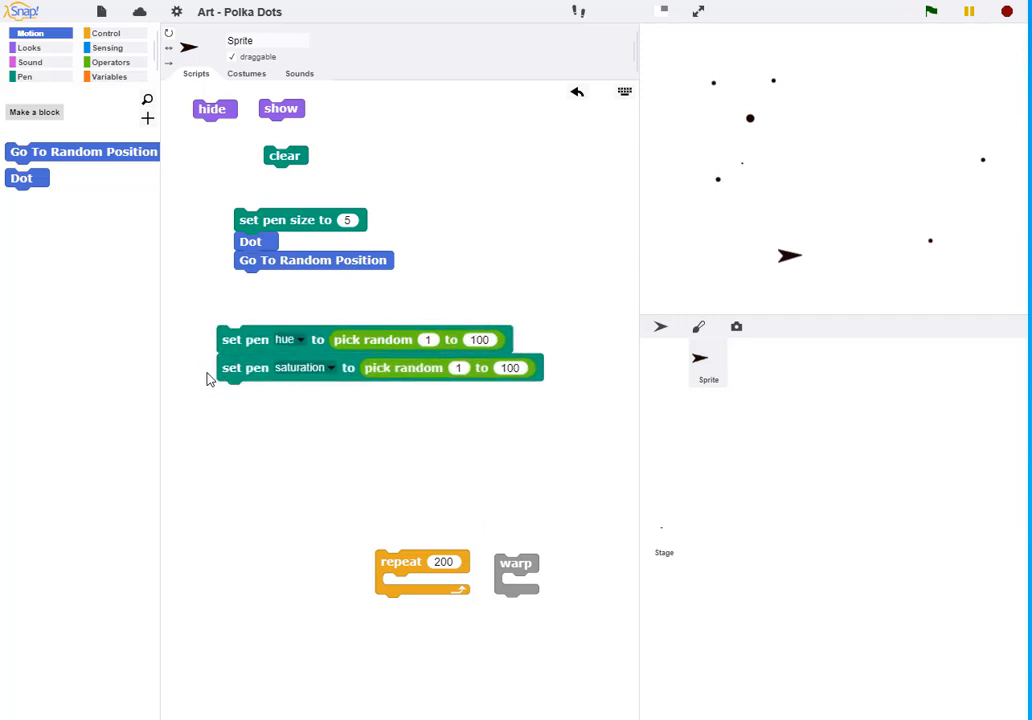
mouse_move(244, 348)
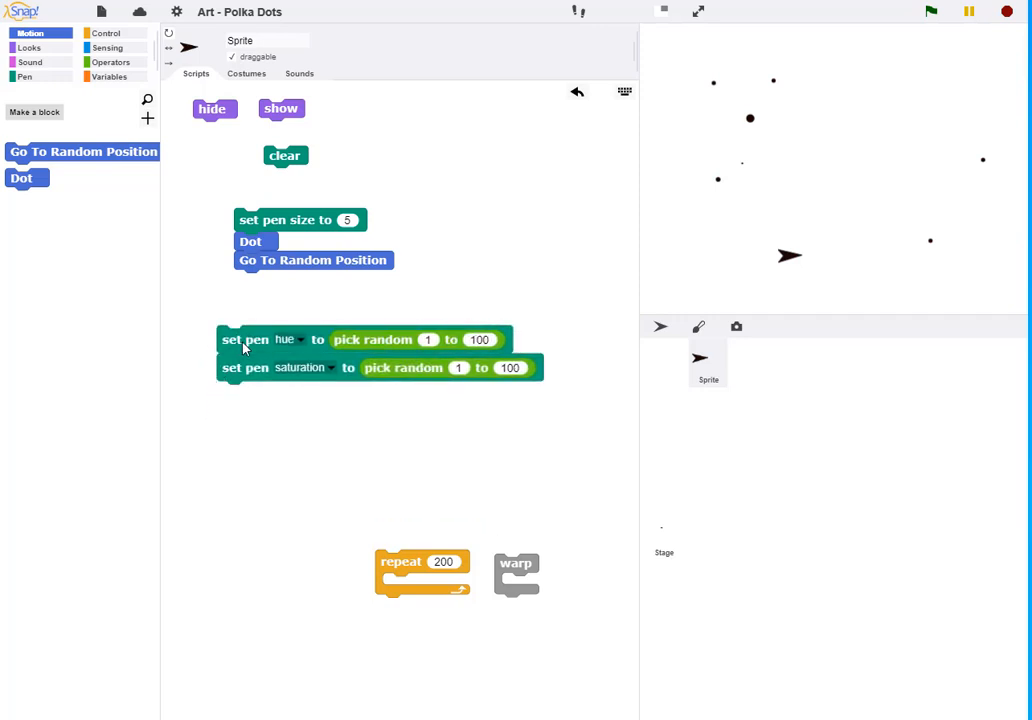
mouse_move(120, 126)
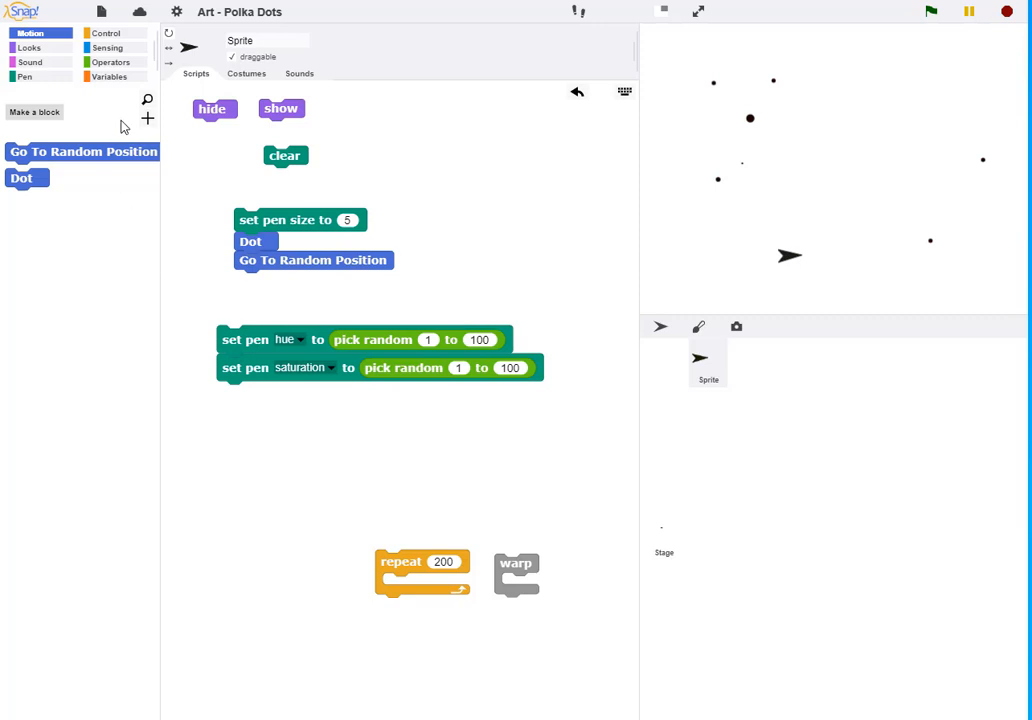
Add a yellow set pen color block and join the Dot stack with the hue and saturation blocks
left_click(30, 76)
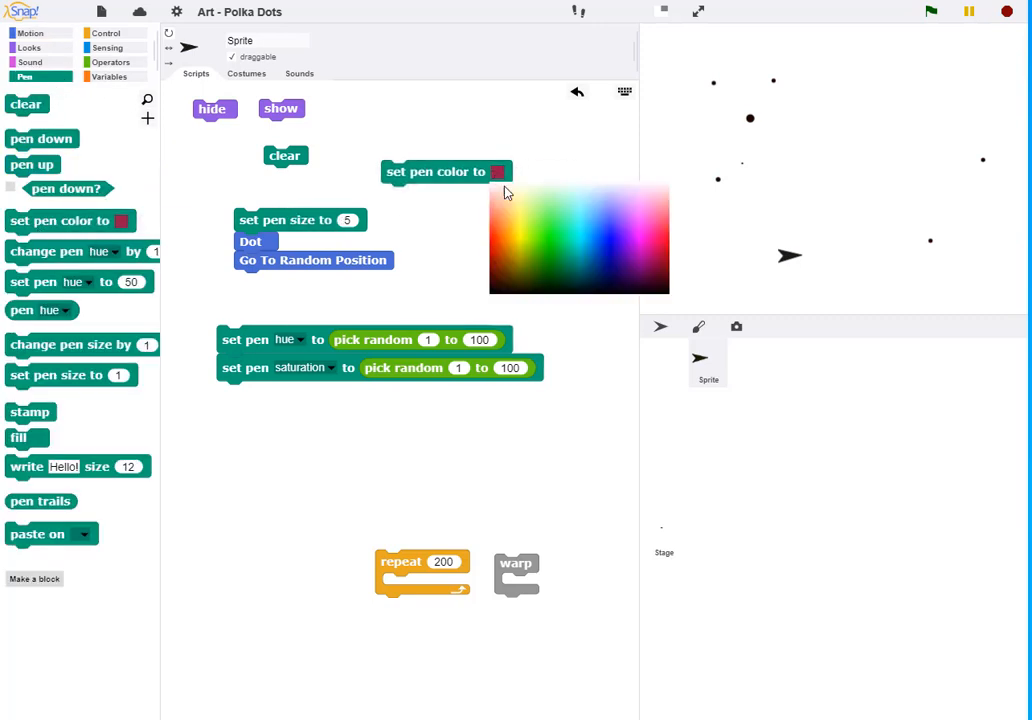
left_click(506, 192)
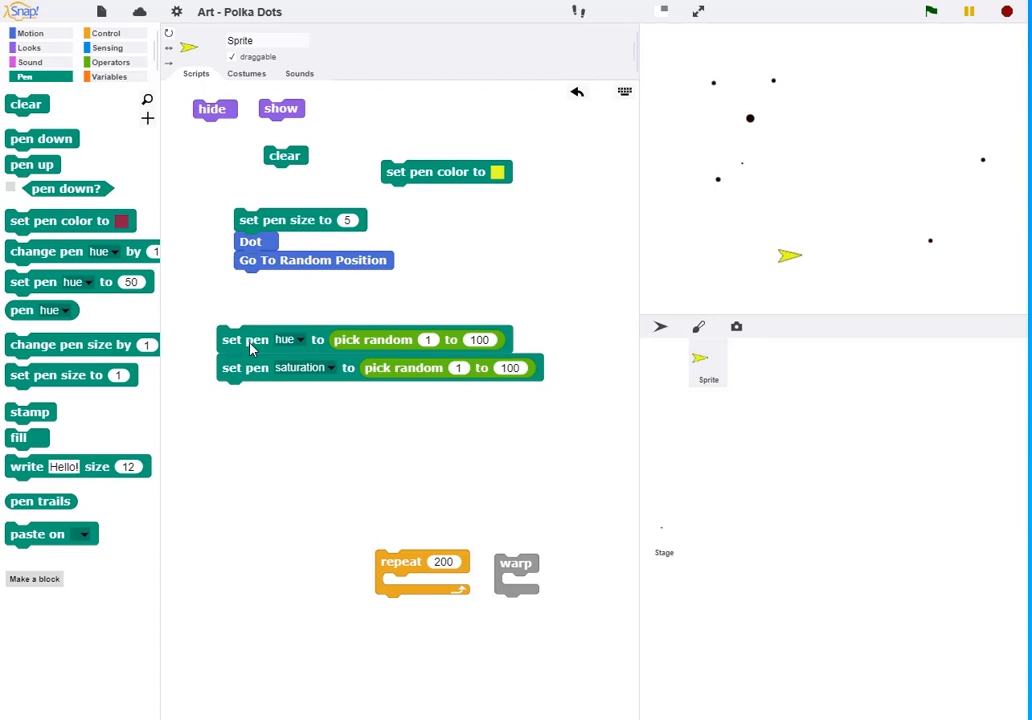
mouse_move(252, 316)
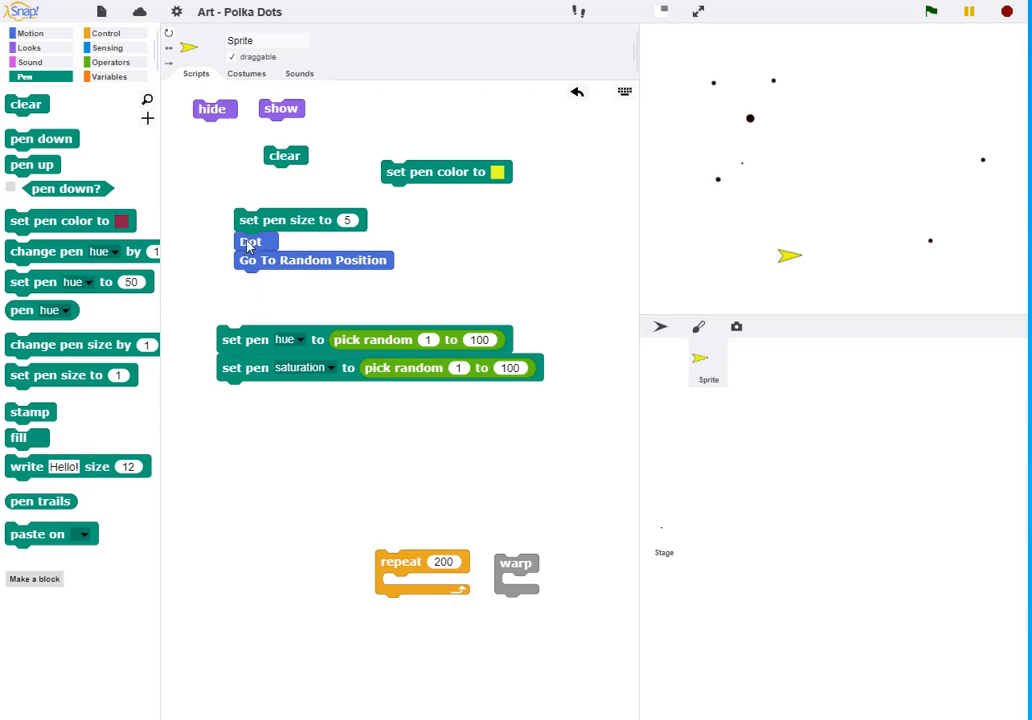
left_click_drag(282, 218, 282, 276)
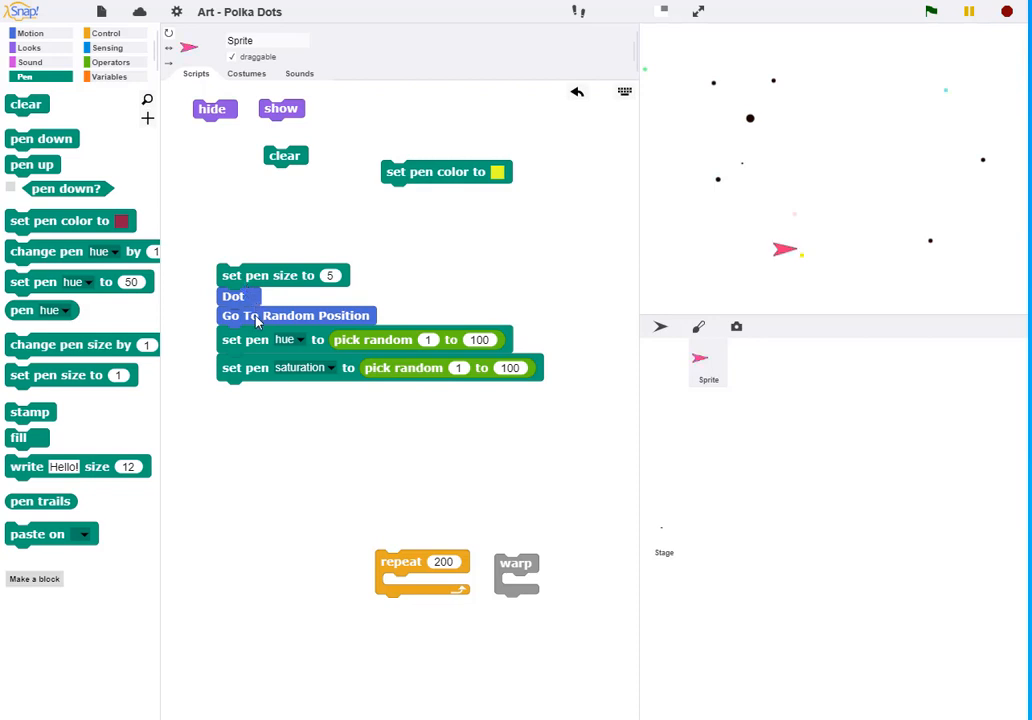
mouse_move(380, 550)
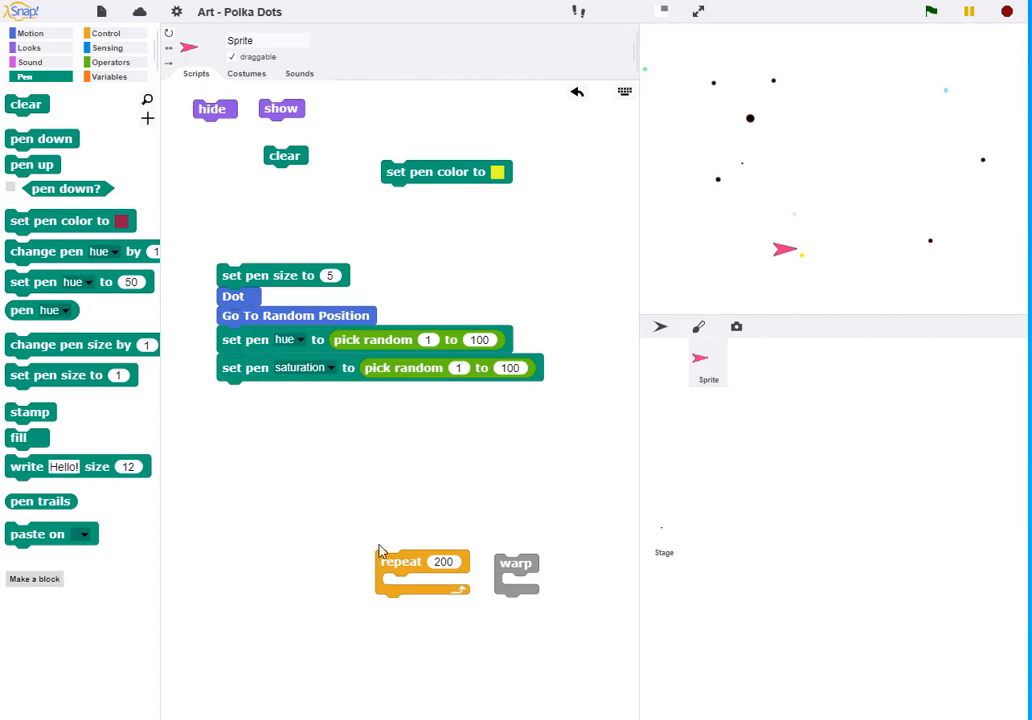
Wrap repeat 200 around the dot-drawing blocks and run it to cover the stage with colored dots
left_click_drag(400, 560, 260, 436)
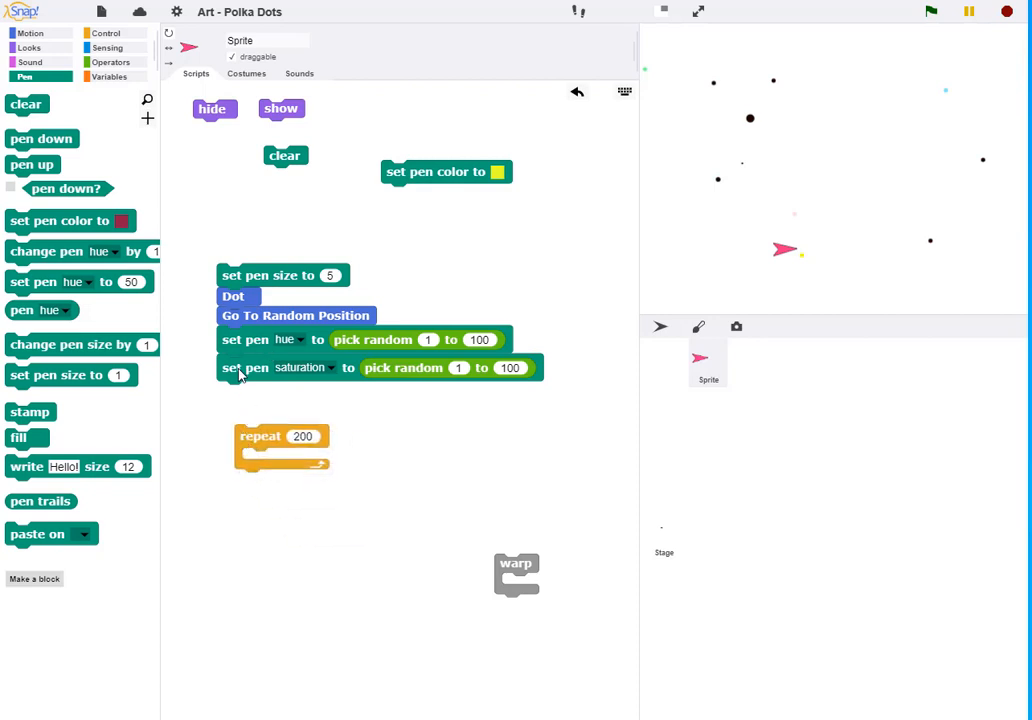
left_click_drag(232, 296, 262, 456)
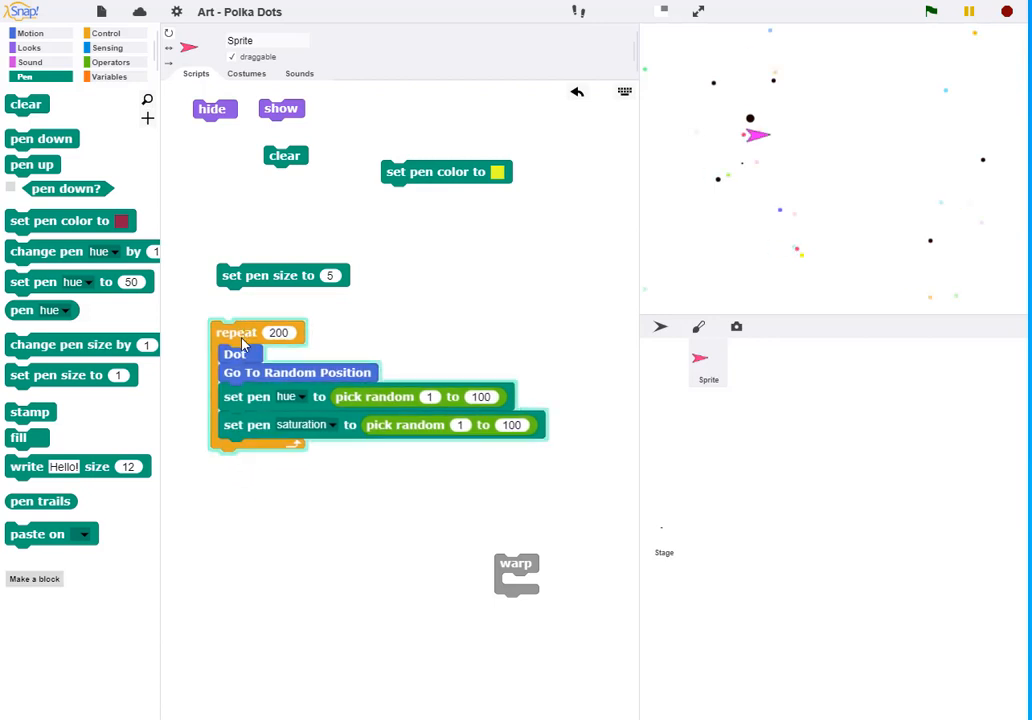
left_click(930, 12)
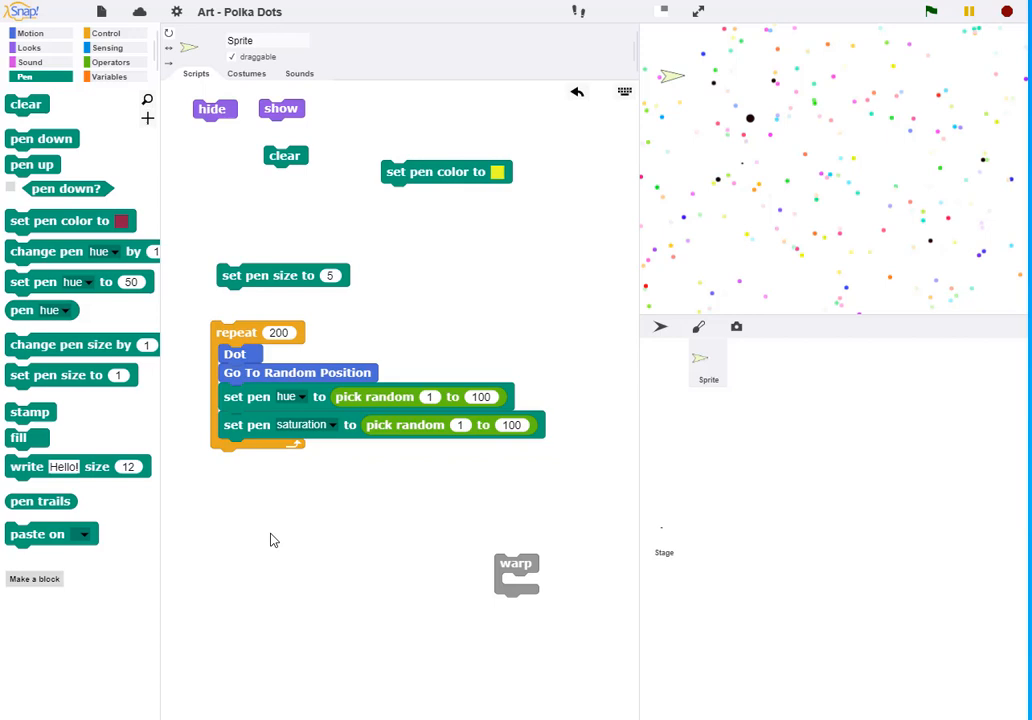
mouse_move(252, 500)
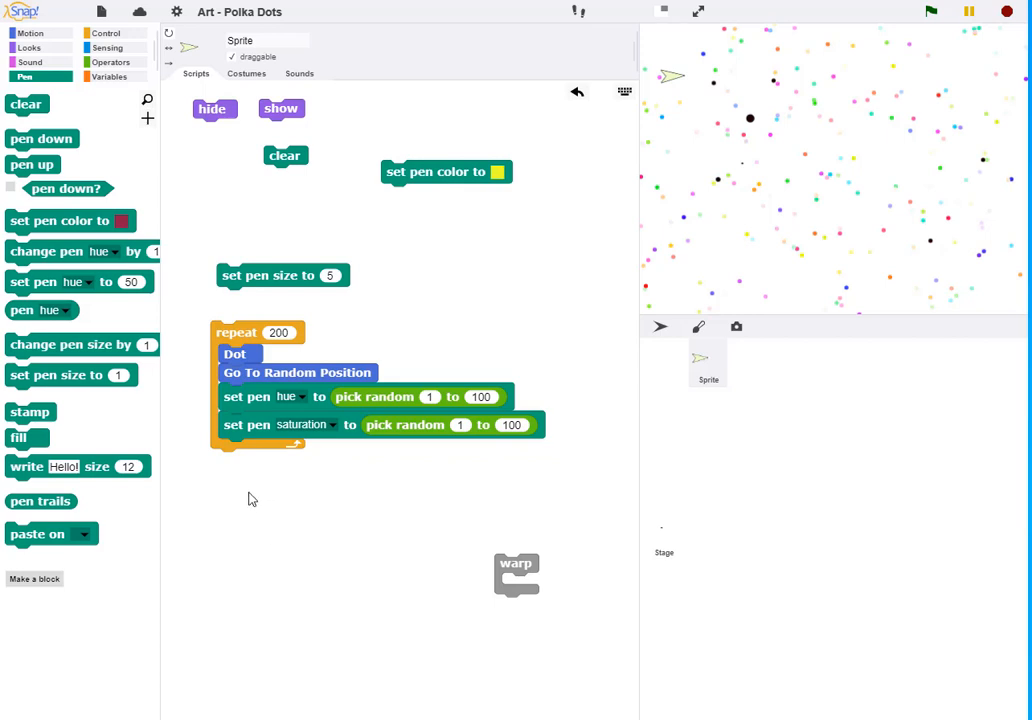
mouse_move(104, 588)
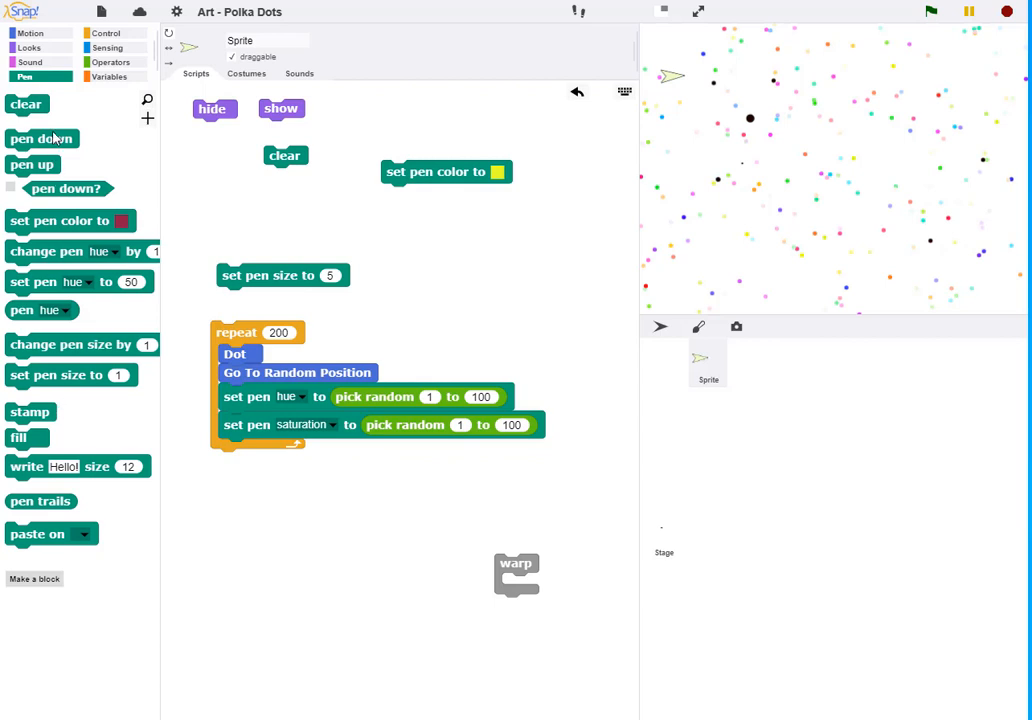
Create a custom Motion command block named 'Polka Dot'
left_click(28, 32)
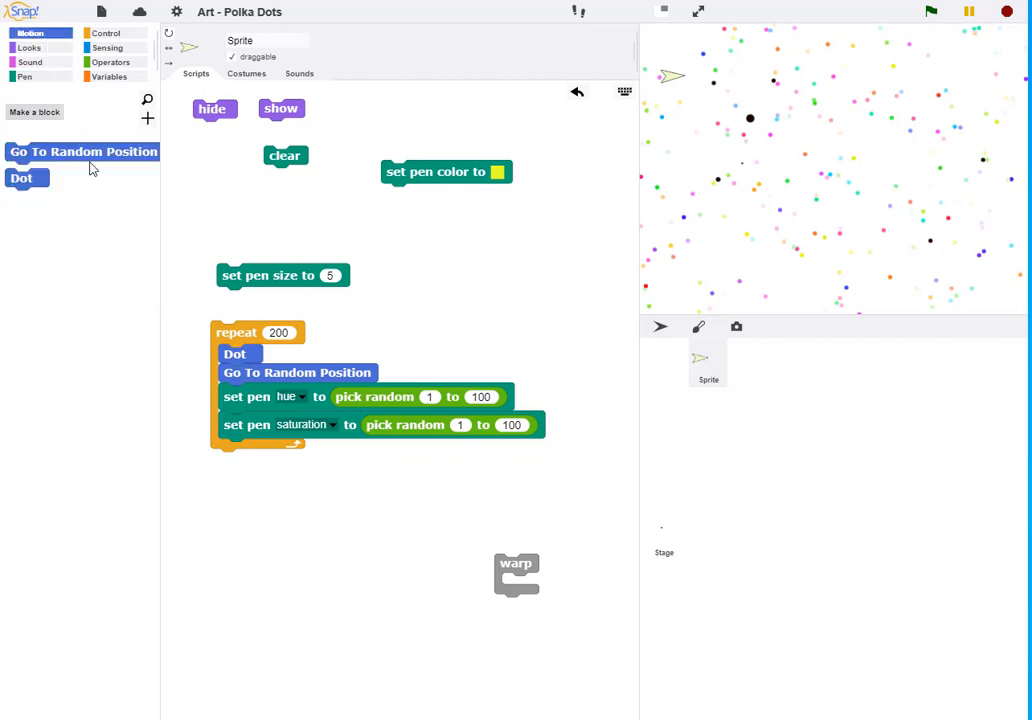
left_click(34, 112)
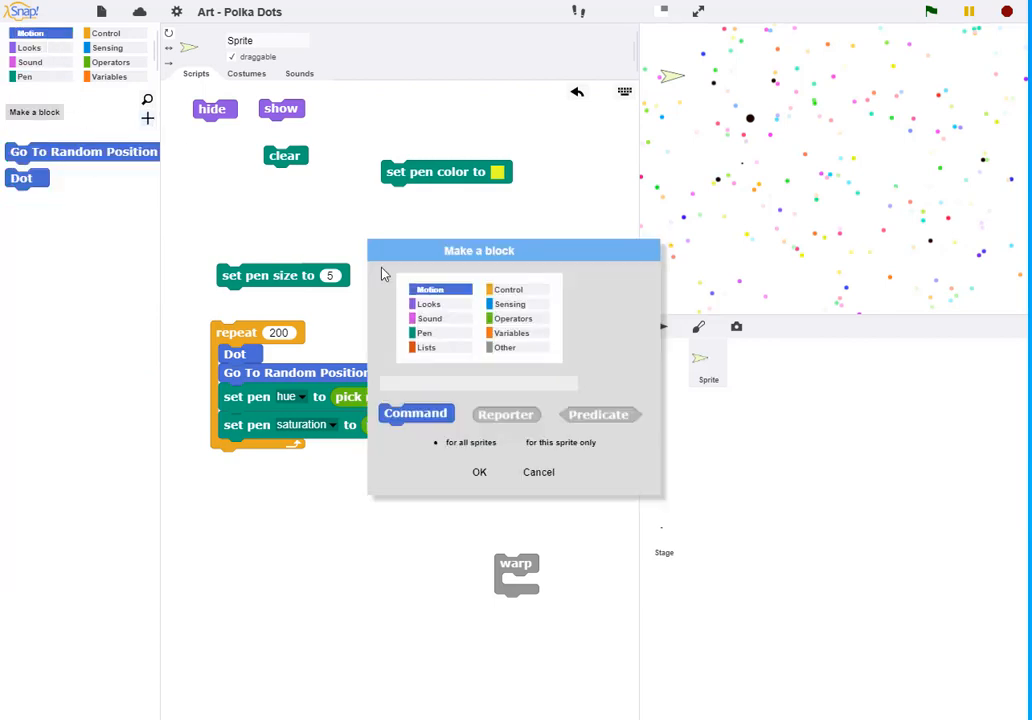
type("Polka Dot")
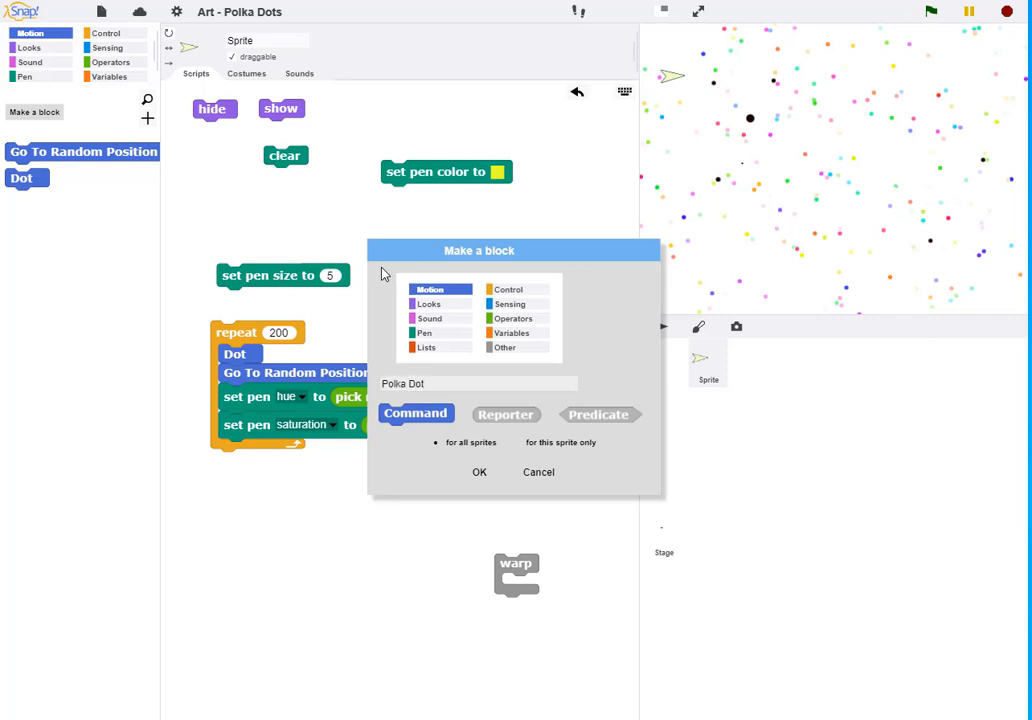
left_click(480, 472)
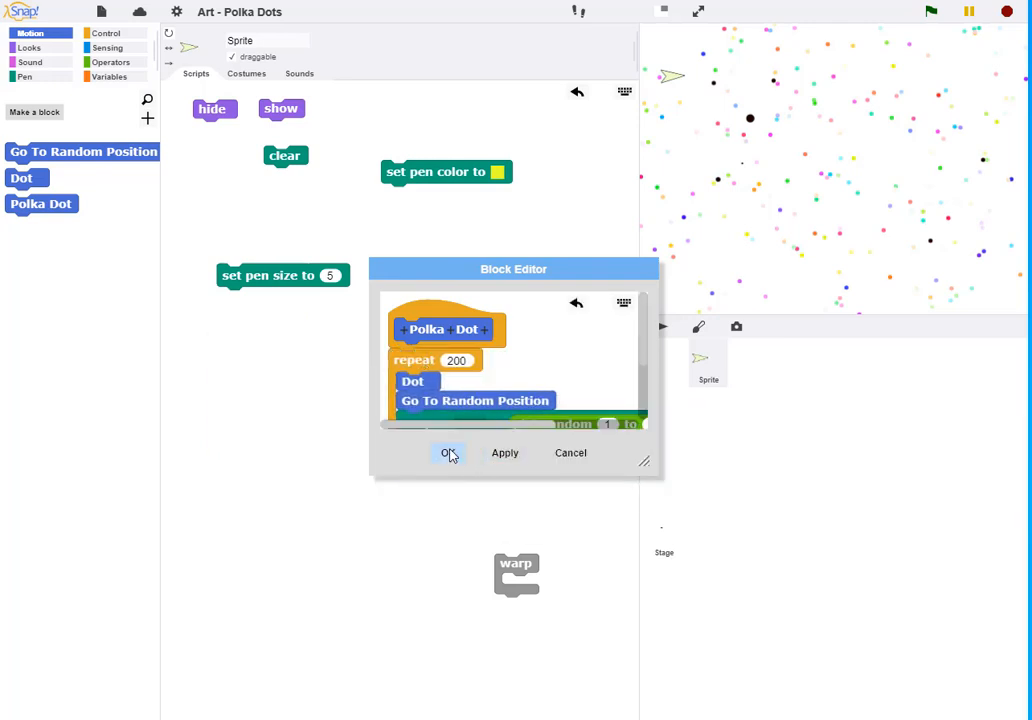
Save the Polka Dot definition, run it once, and start changing the pen size value
left_click(444, 452)
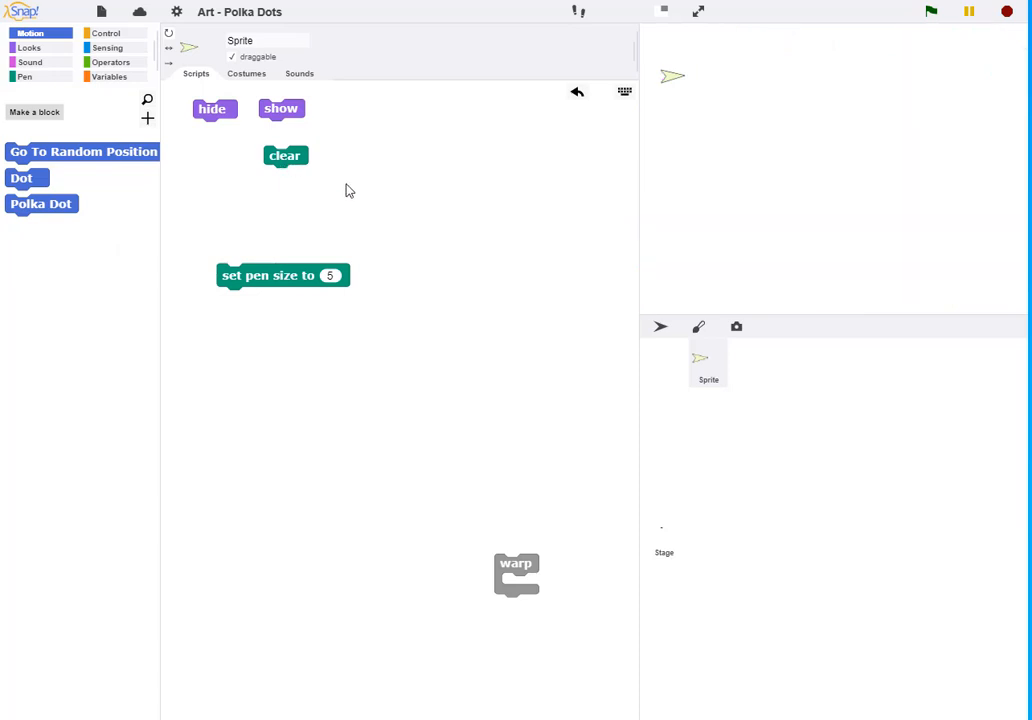
mouse_move(276, 288)
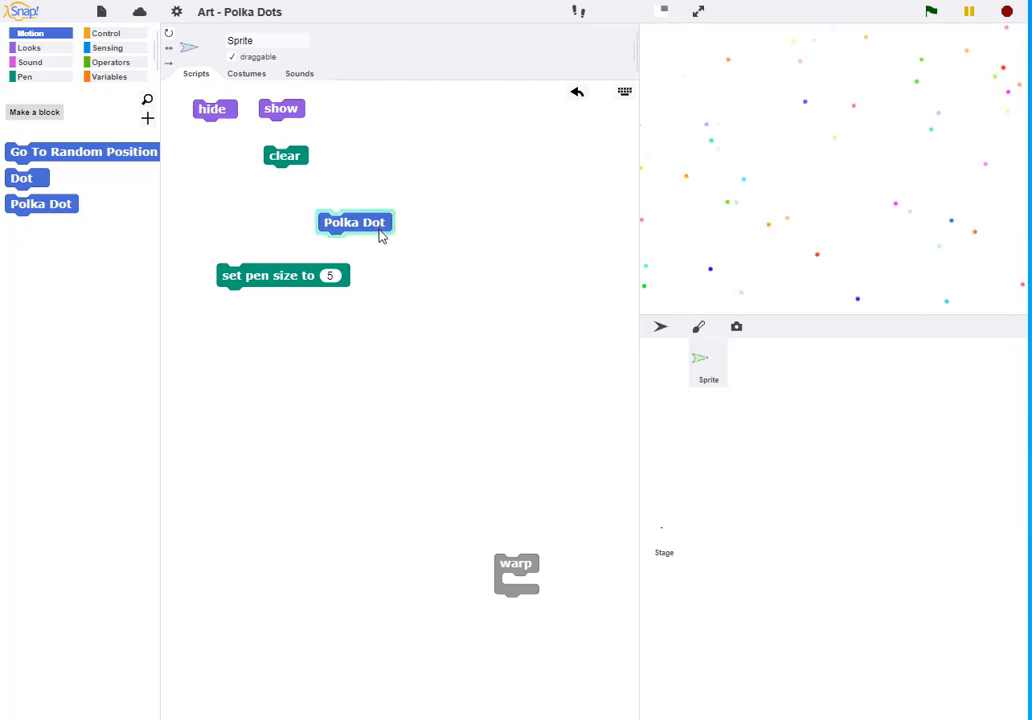
left_click(354, 222)
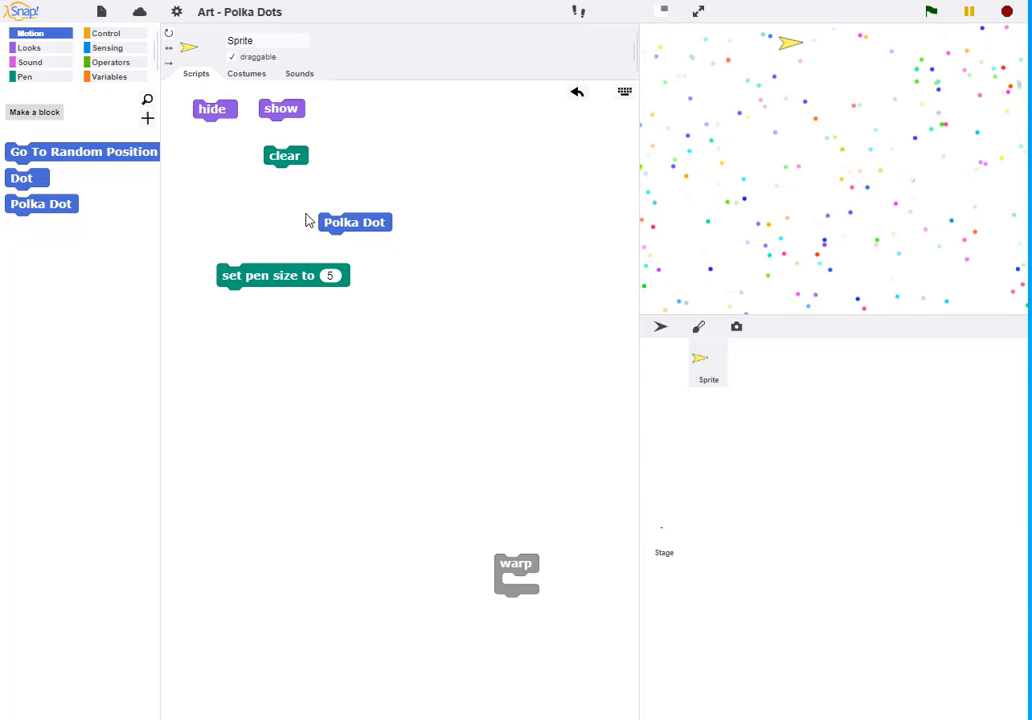
left_click(330, 276)
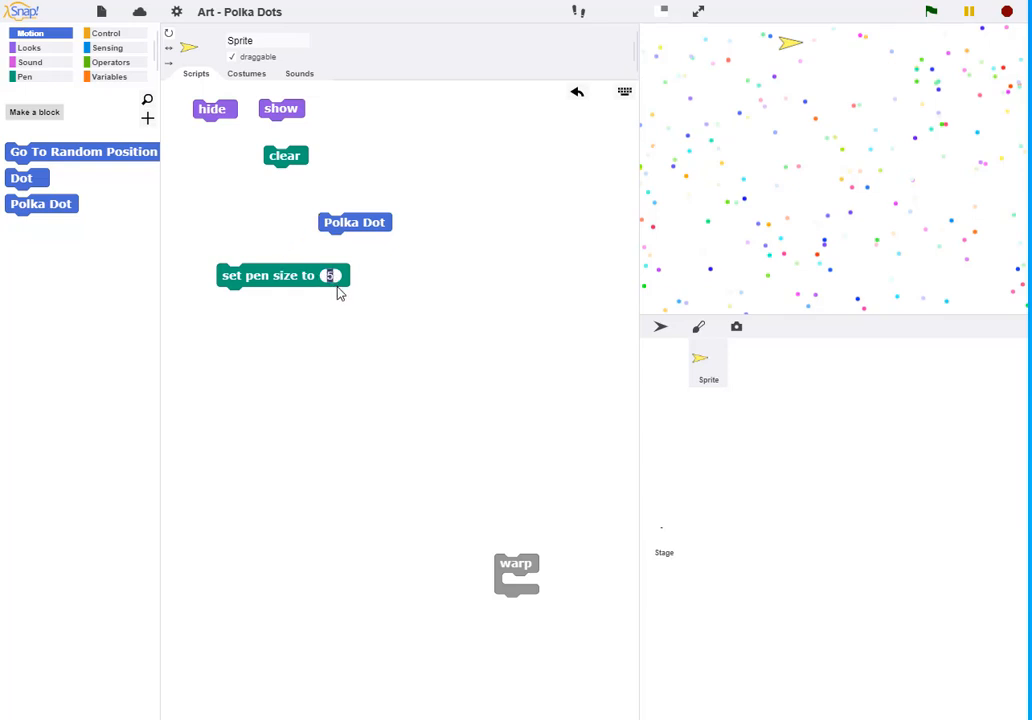
type("1")
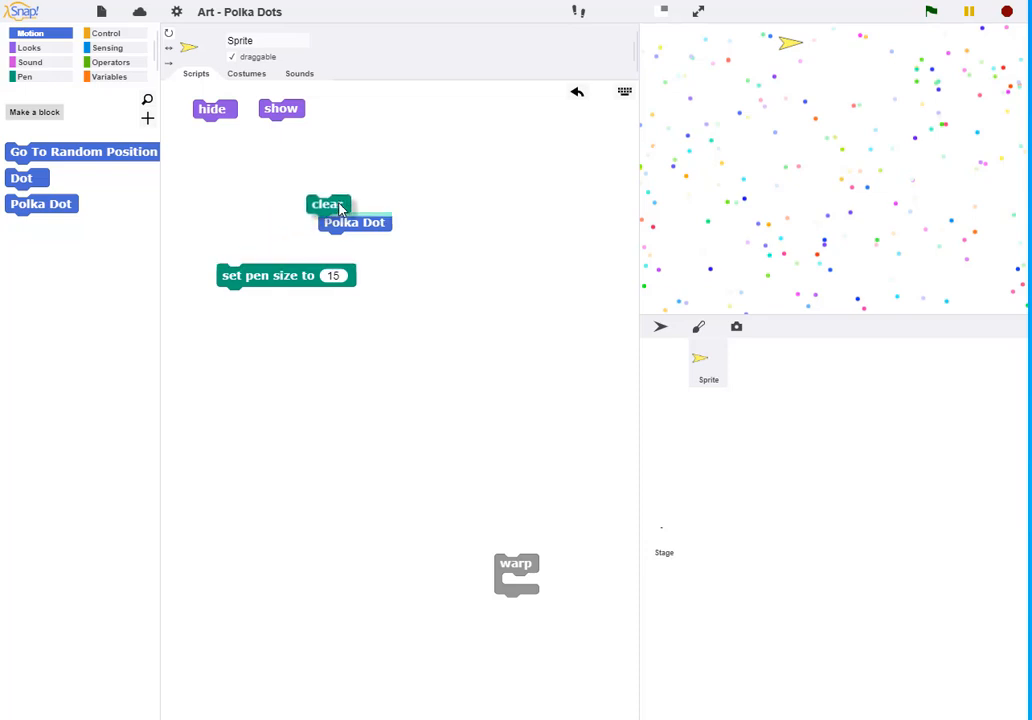
Stack set pen size 15 above clear and Polka Dot and run it to draw larger dots
left_click(340, 204)
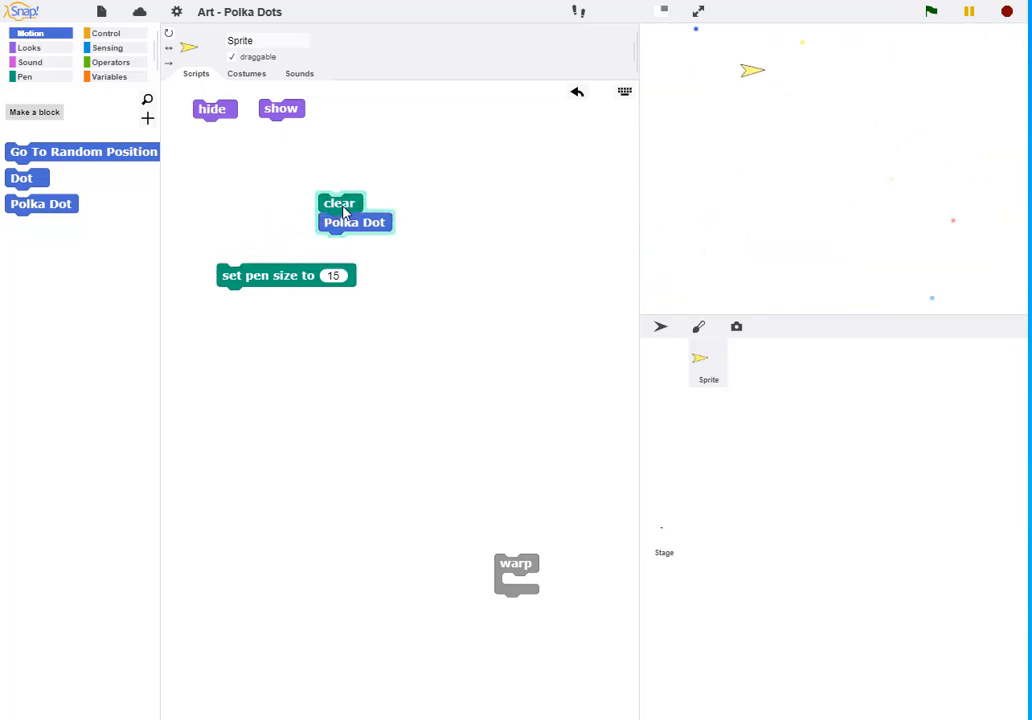
left_click(356, 222)
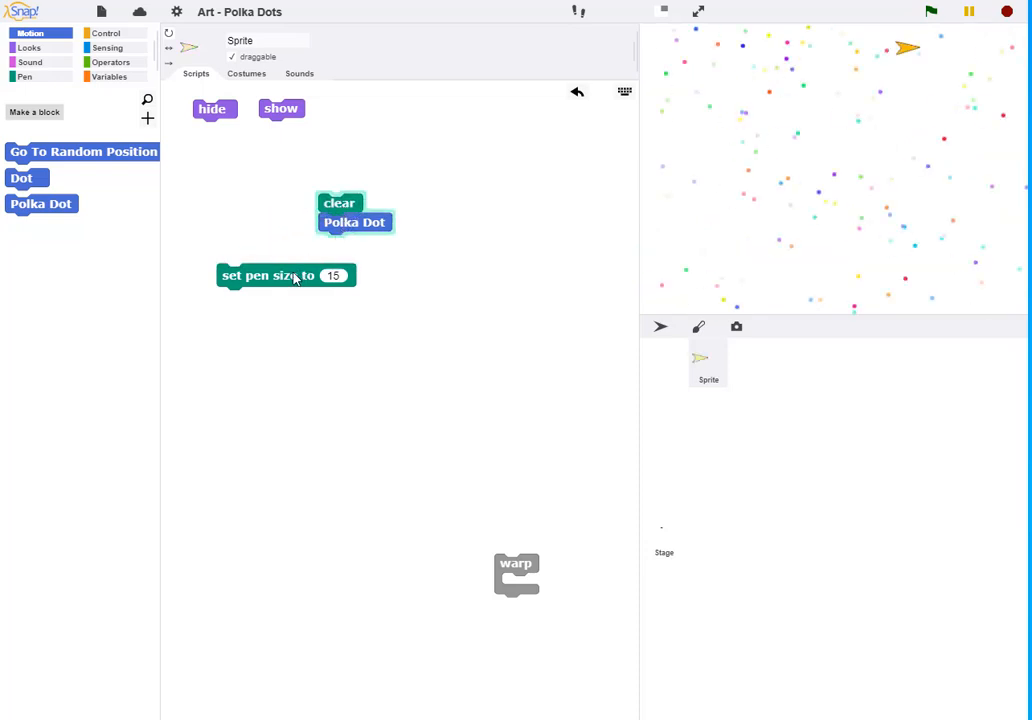
left_click_drag(268, 276, 370, 180)
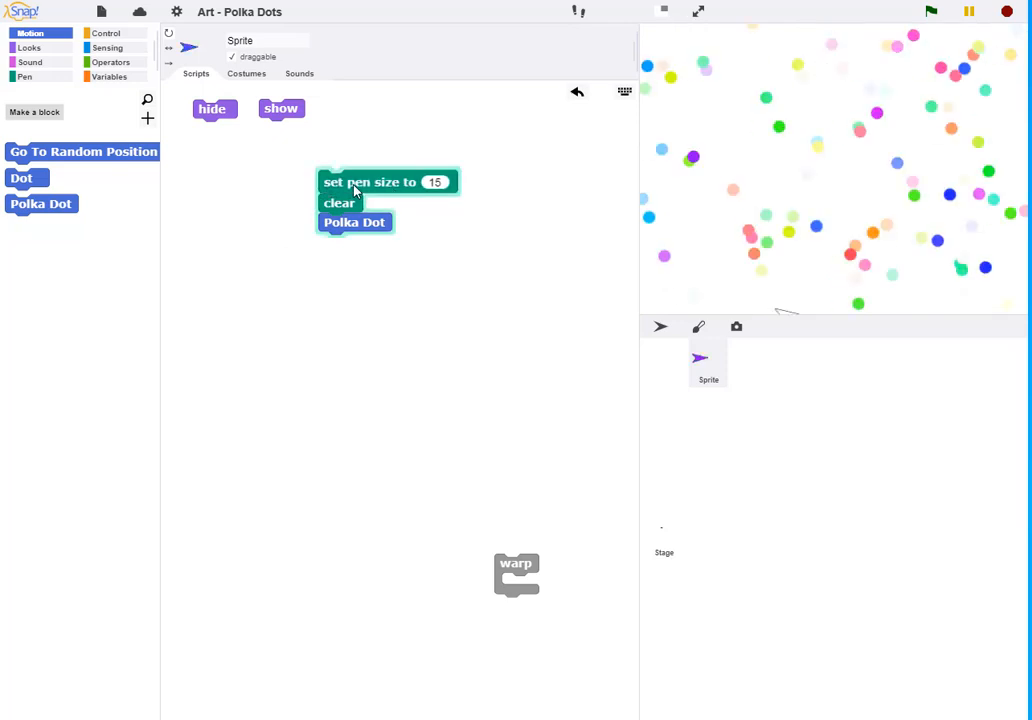
left_click(356, 180)
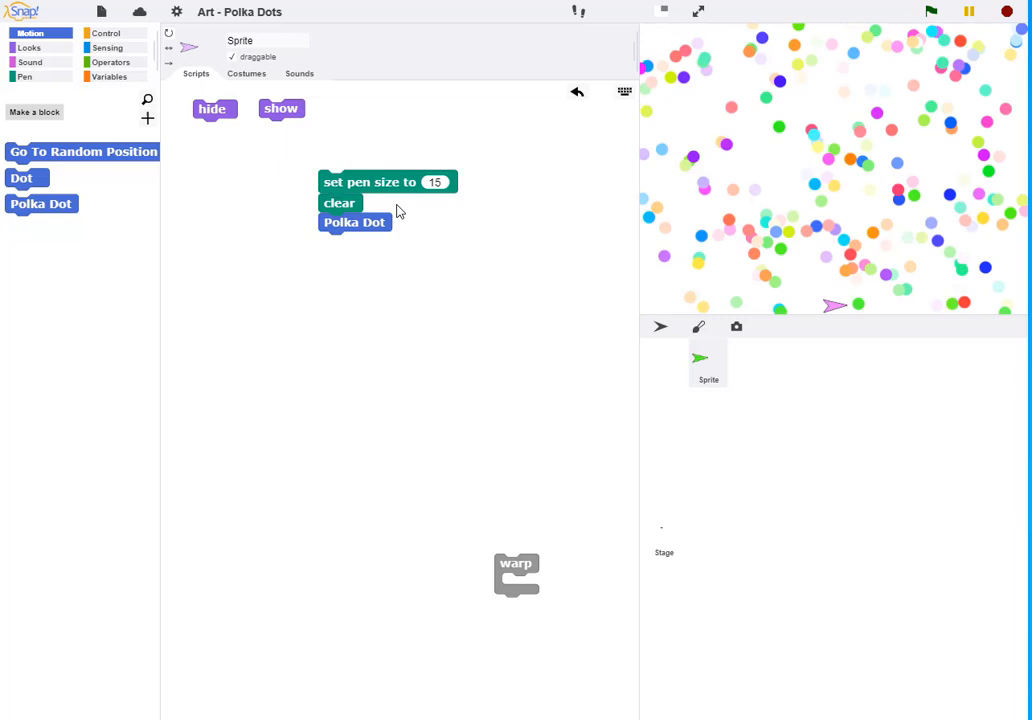
Rearrange the stack lower in the scripting area, clear the stage, and redraw the dots
left_click_drag(388, 180, 340, 210)
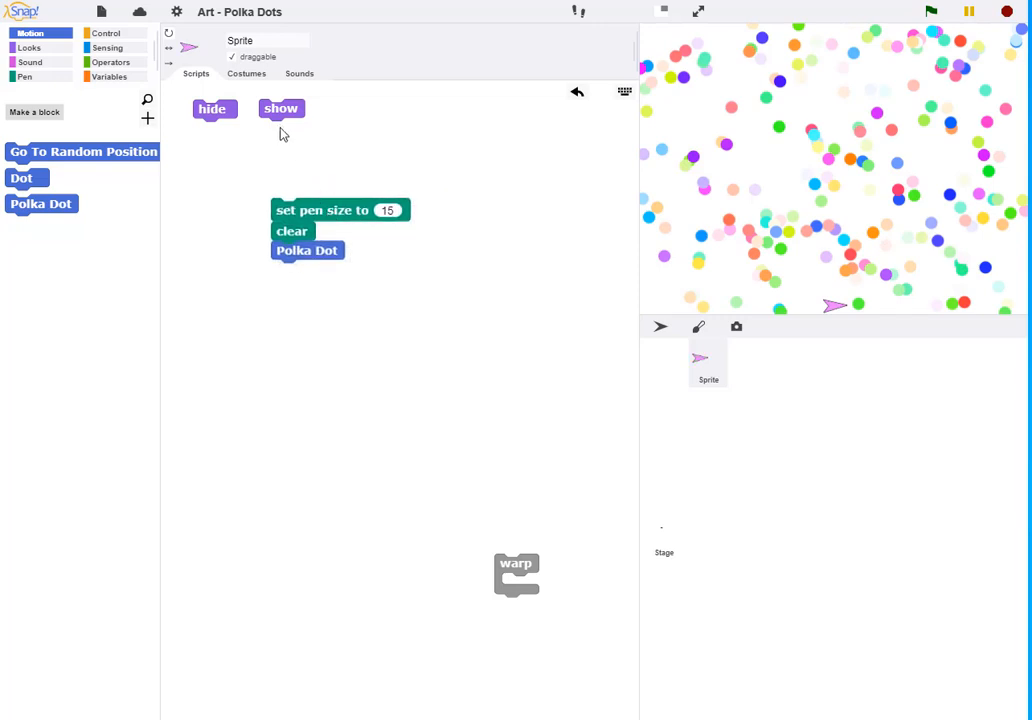
mouse_move(280, 184)
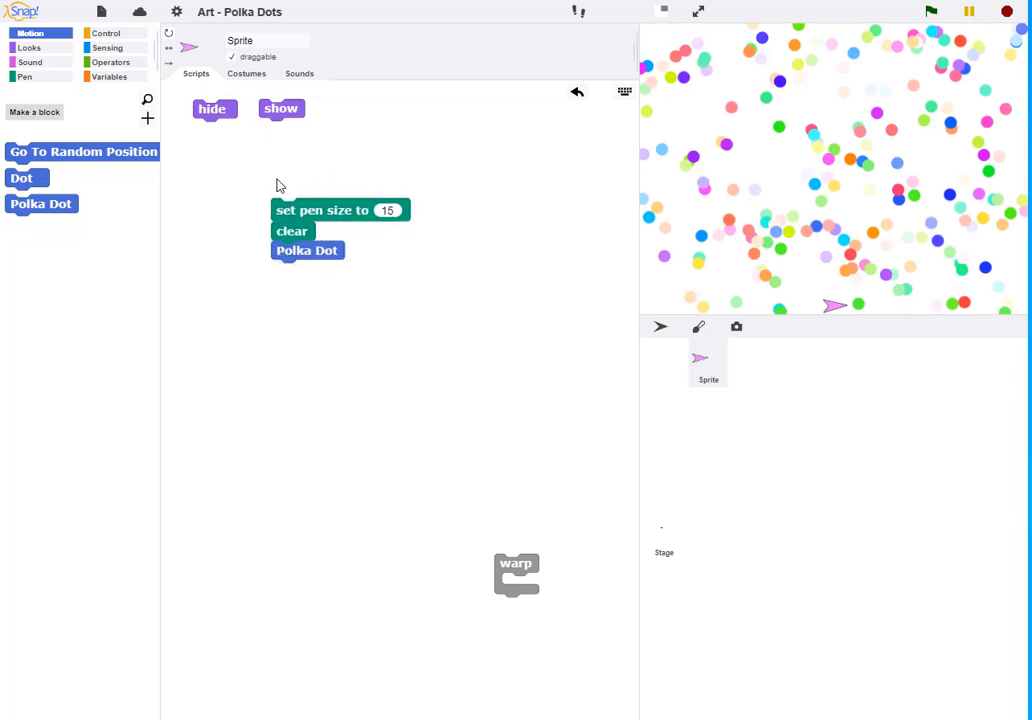
left_click_drag(308, 250, 296, 300)
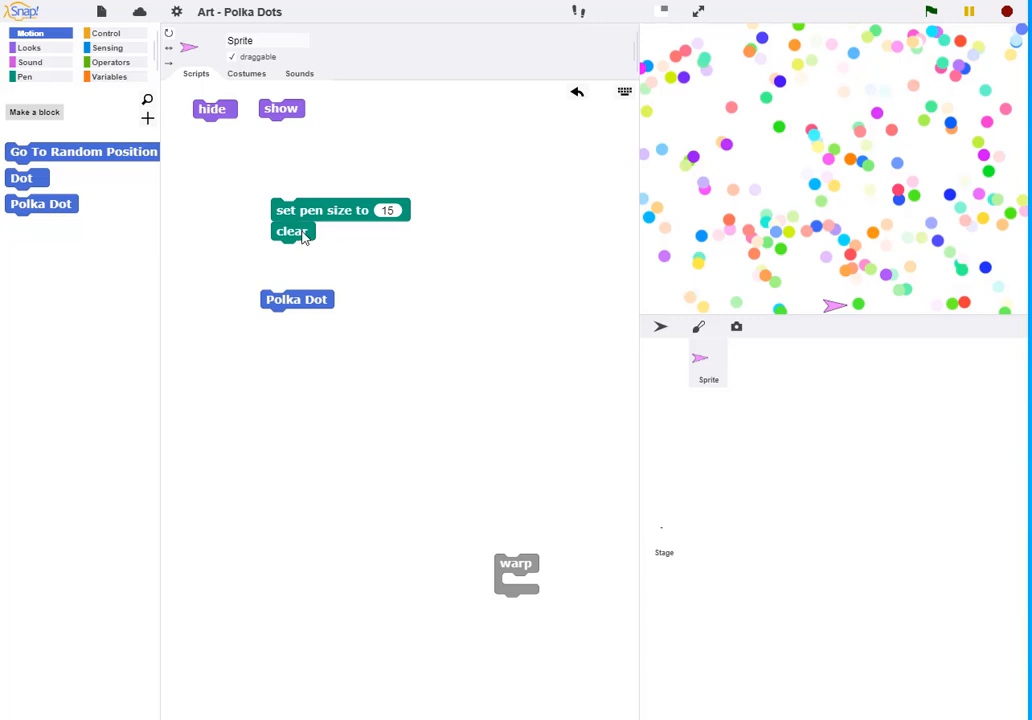
left_click(292, 232)
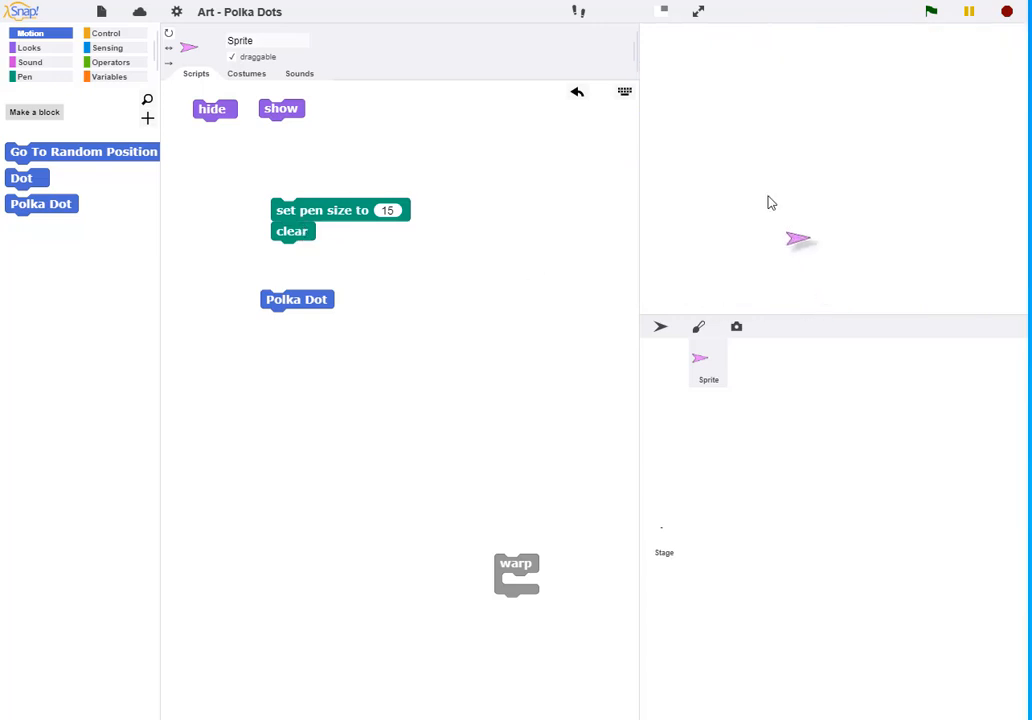
left_click(212, 110)
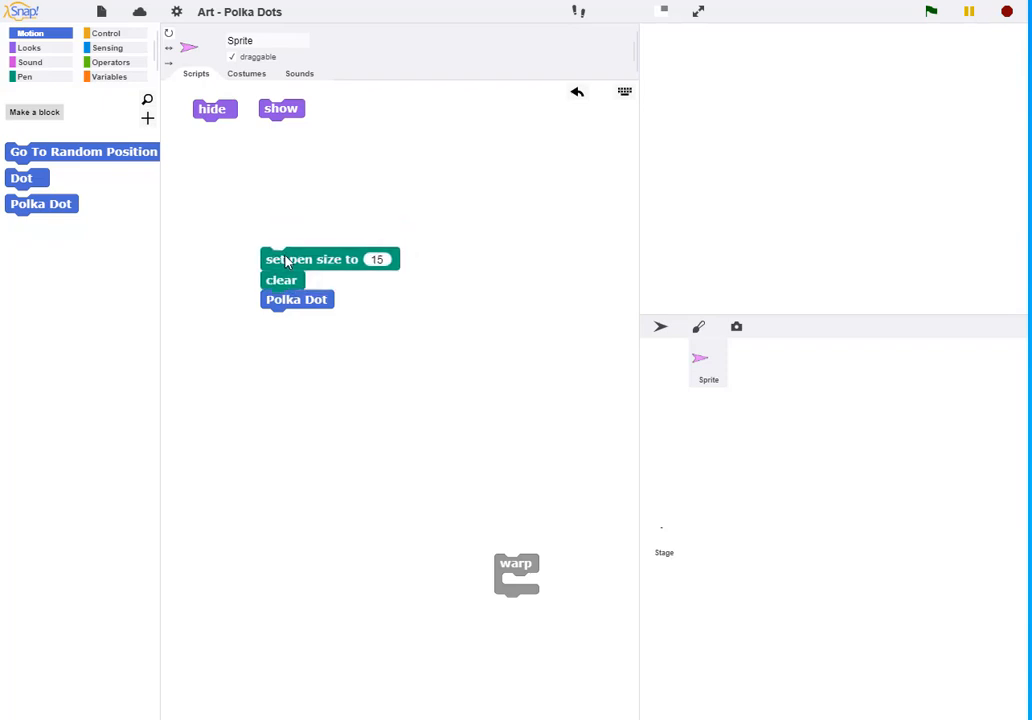
left_click(312, 260)
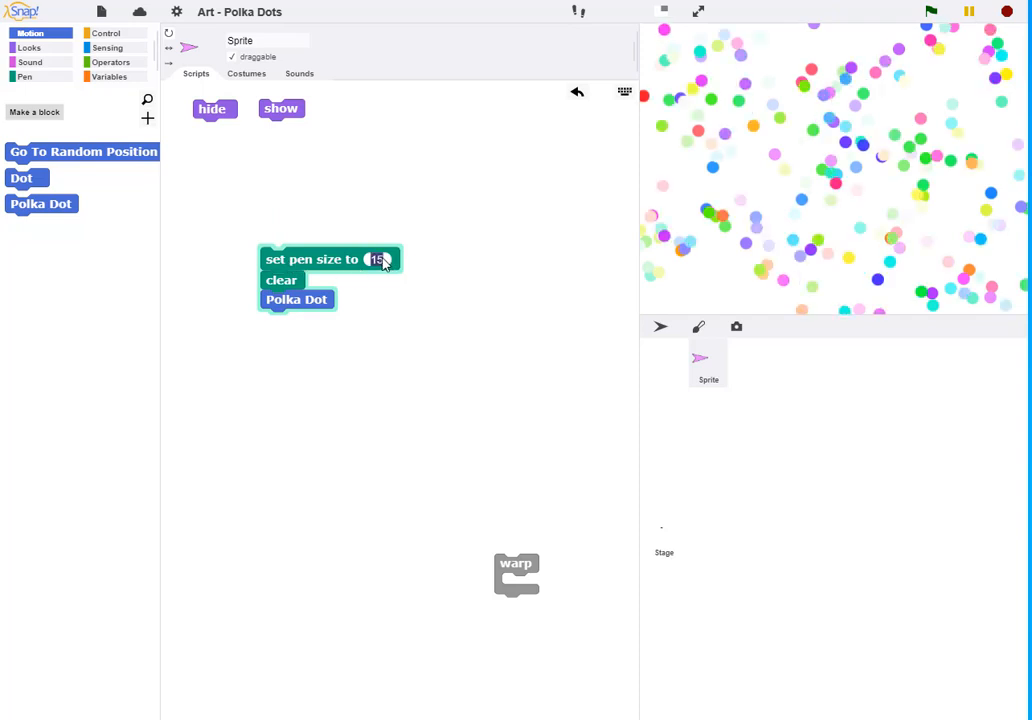
mouse_move(288, 260)
type("3")
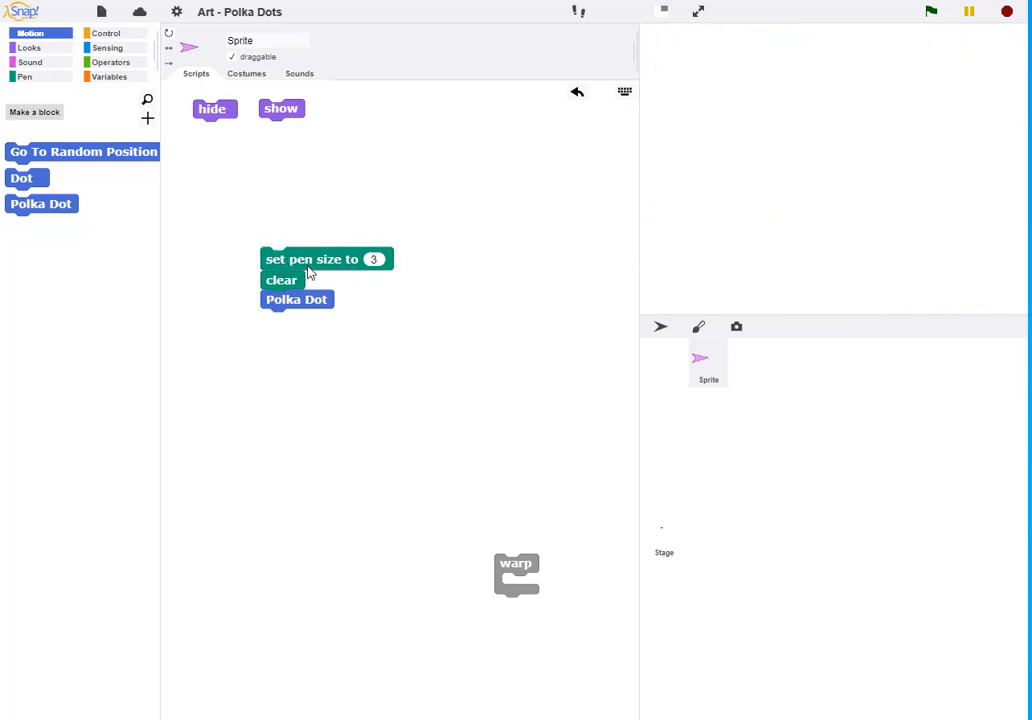
Try pen size 3, then 5, rerunning the script to cover the stage with small dots
left_click(304, 278)
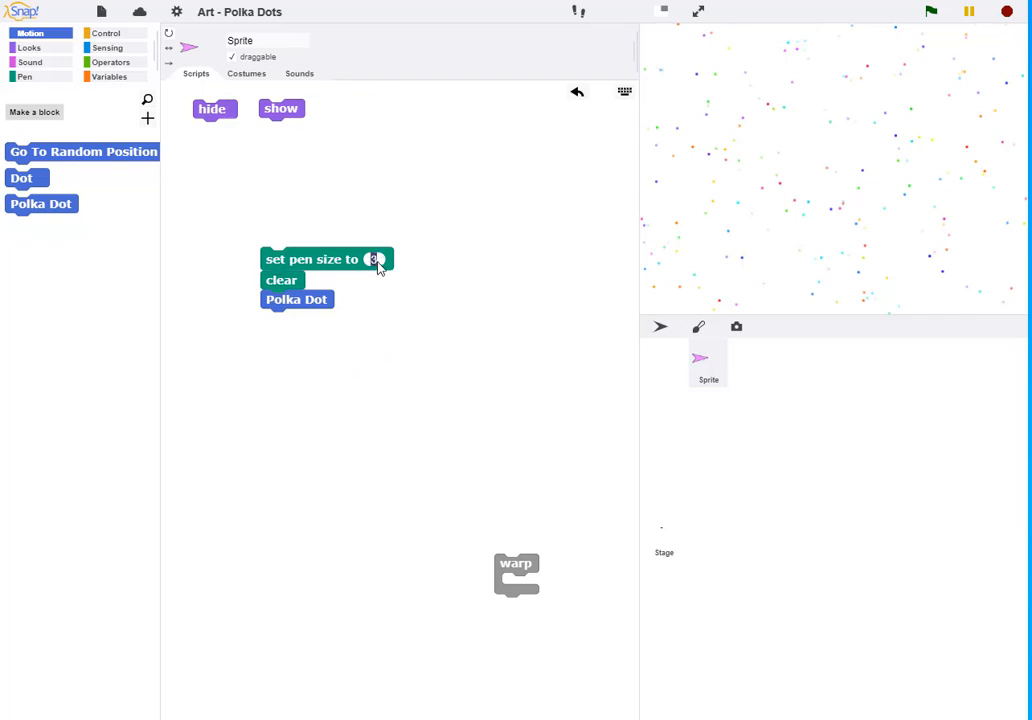
left_click(296, 300)
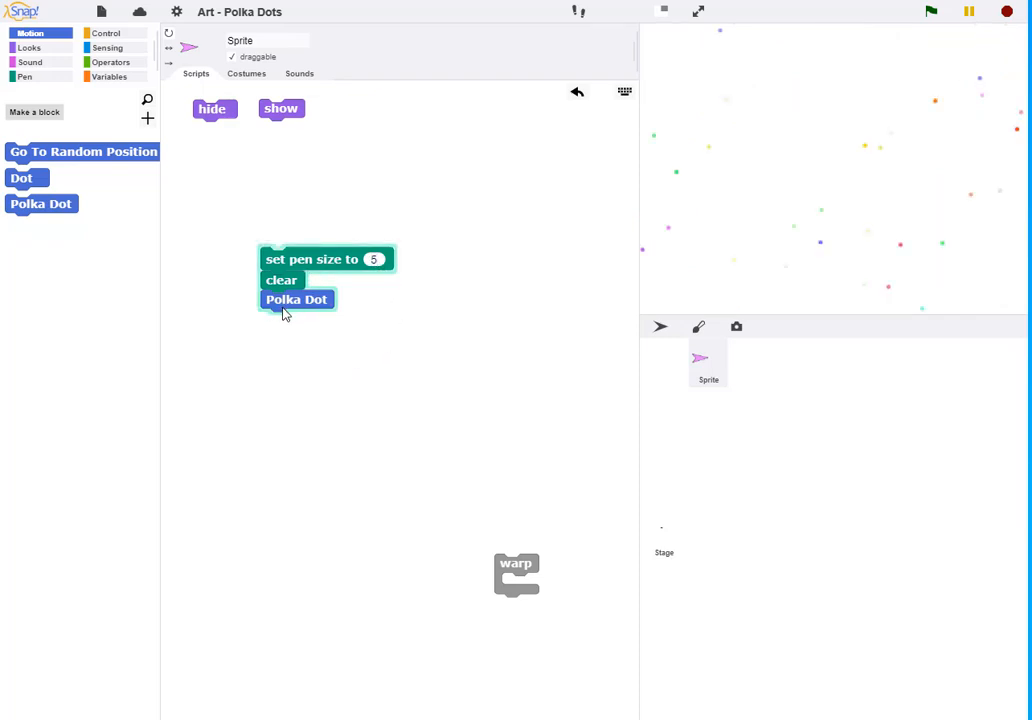
left_click(296, 300)
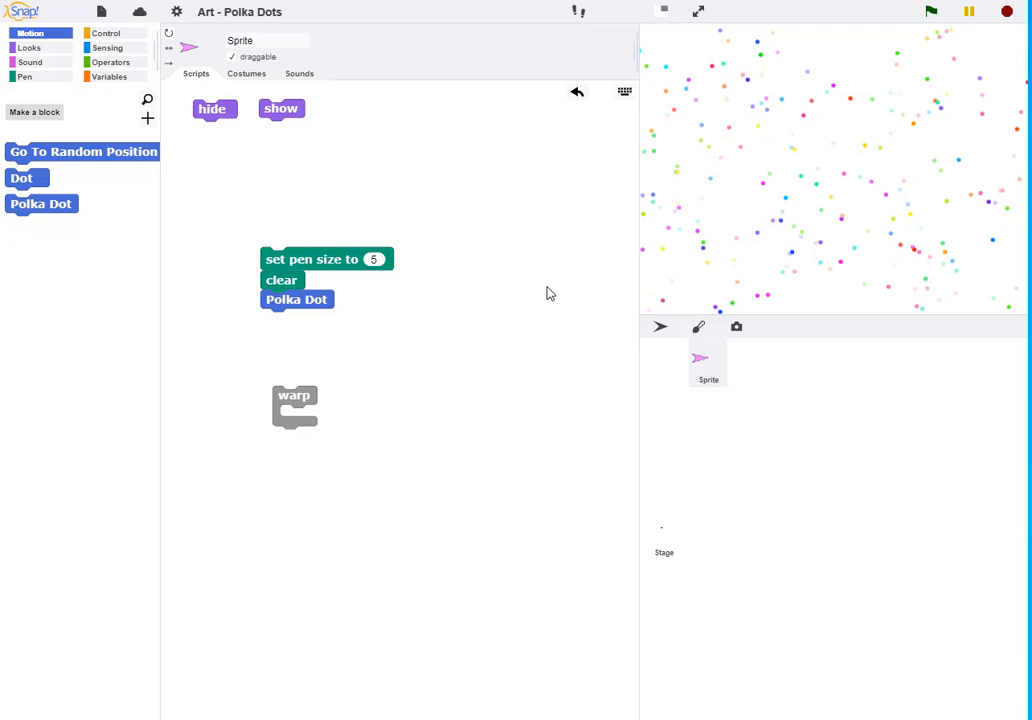
mouse_move(276, 262)
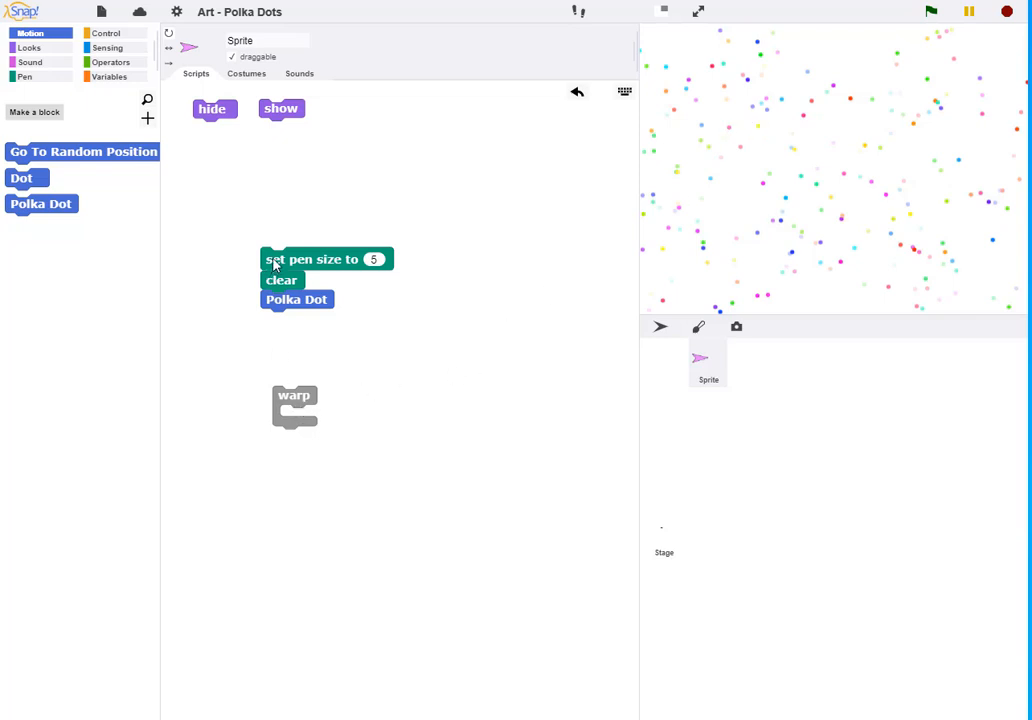
Wrap the pen-size-5 script in warp, move it up, then pull the script back out
left_click_drag(312, 260, 296, 418)
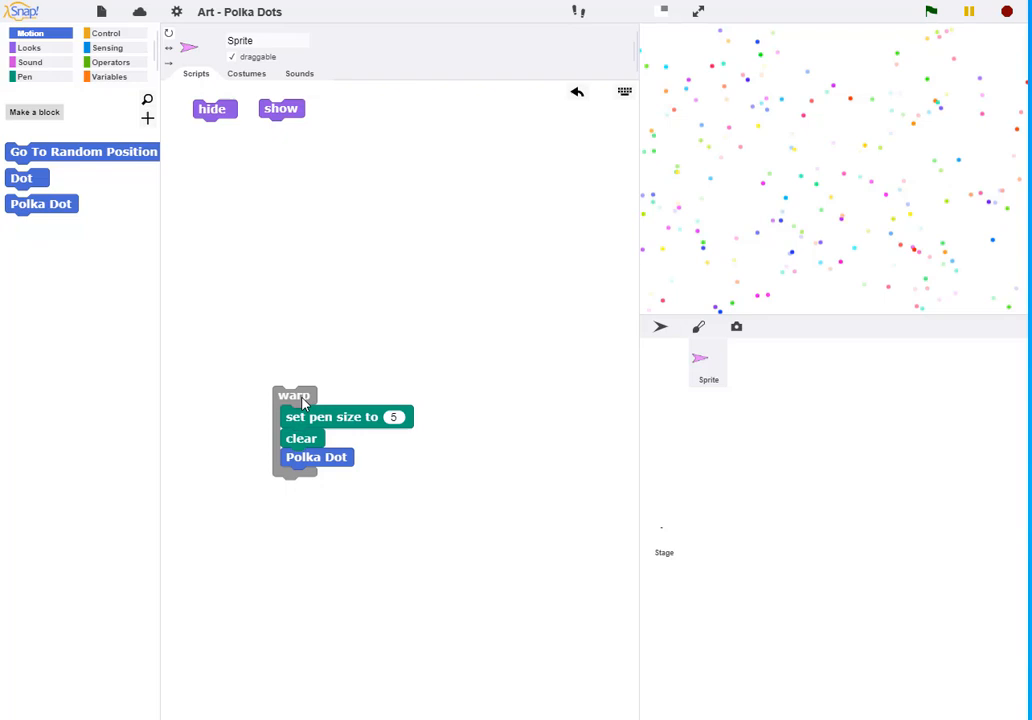
left_click_drag(294, 396, 360, 192)
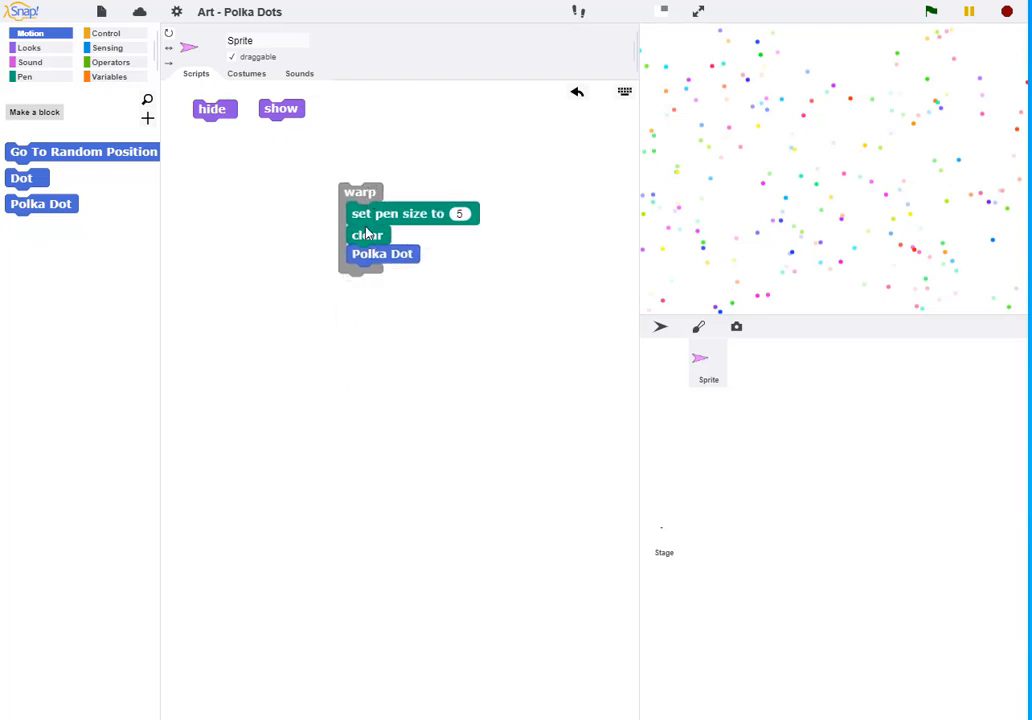
mouse_move(364, 198)
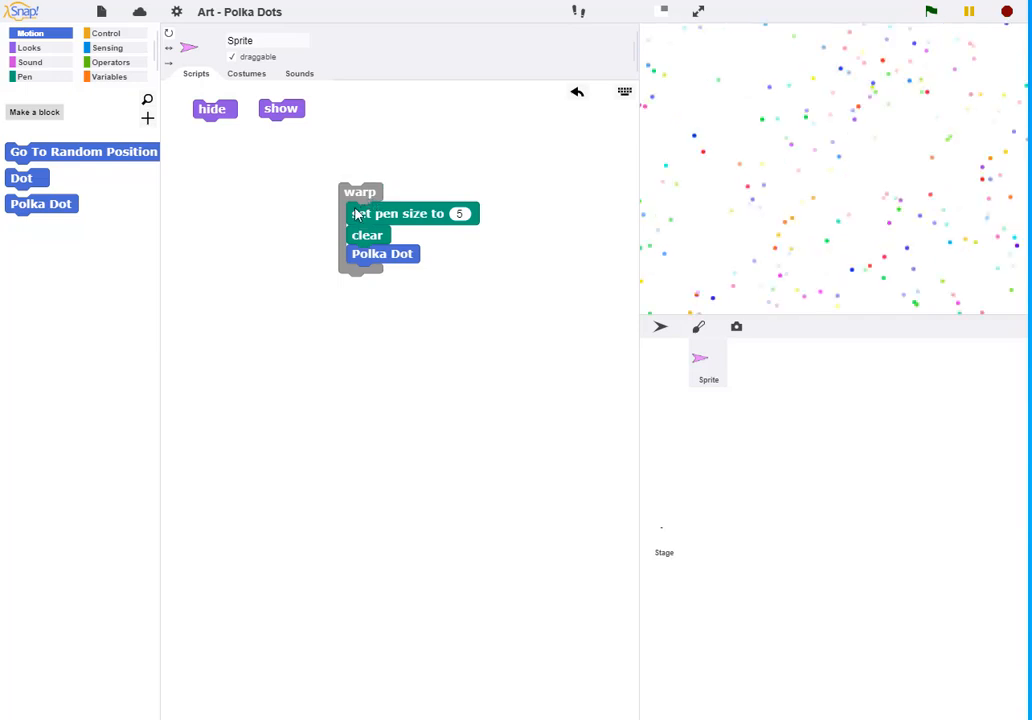
left_click_drag(356, 212, 384, 264)
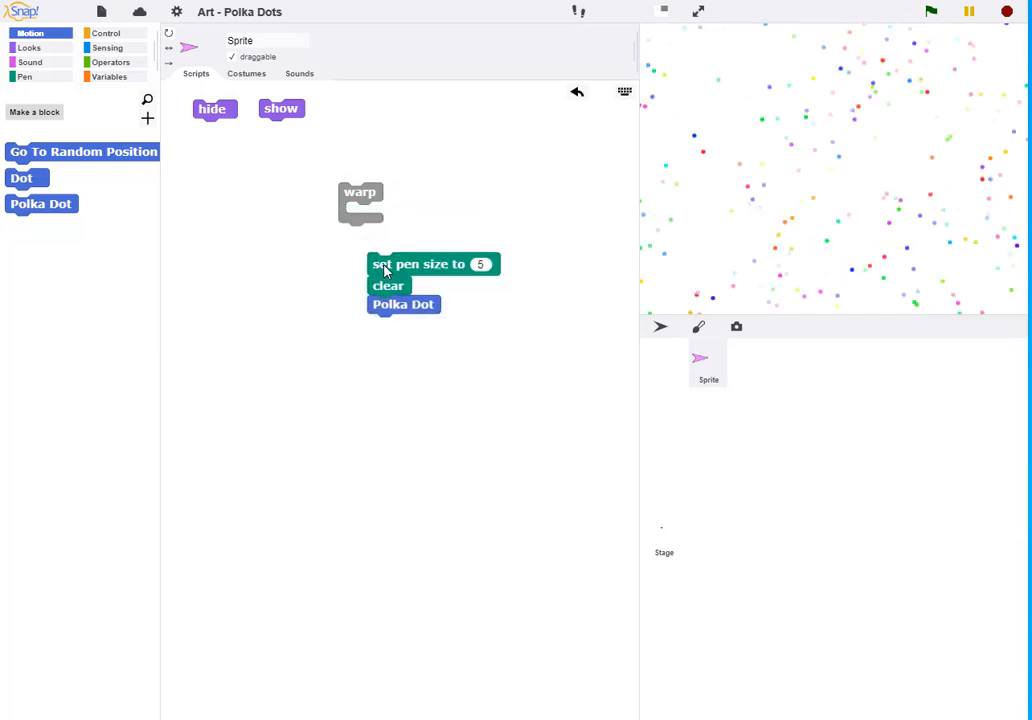